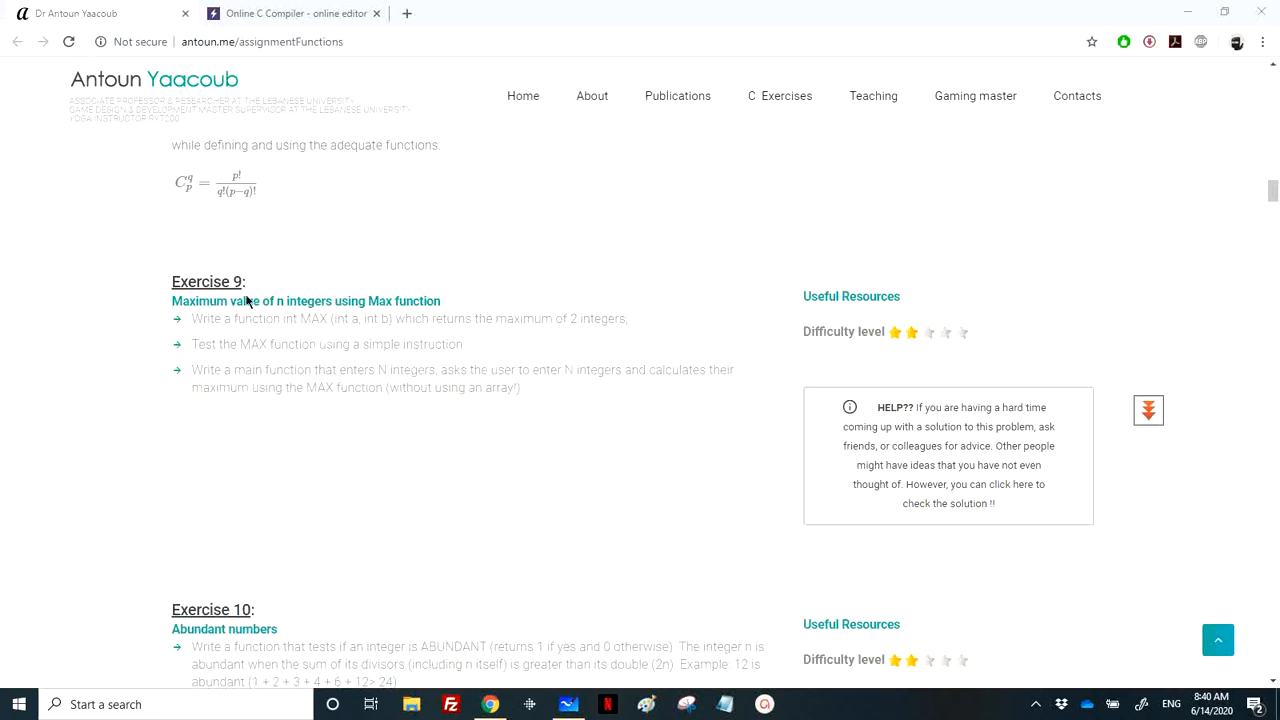
mouse_move(350, 327)
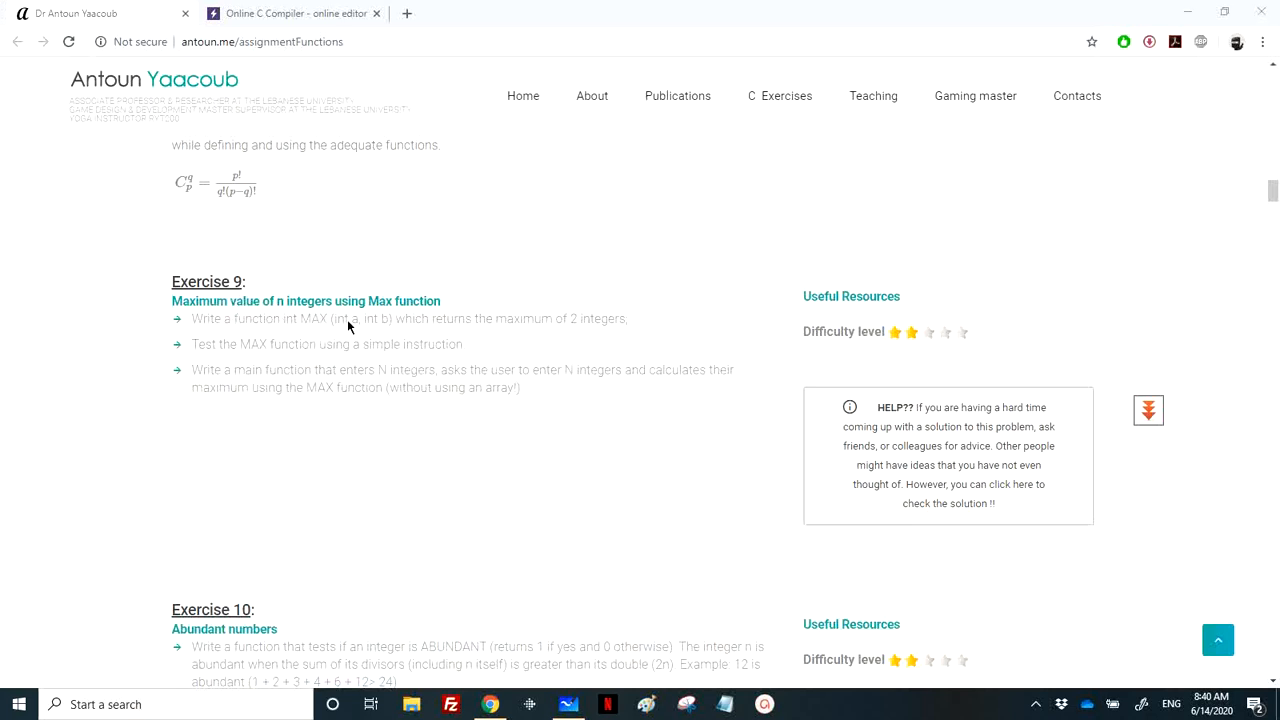
mouse_move(385, 318)
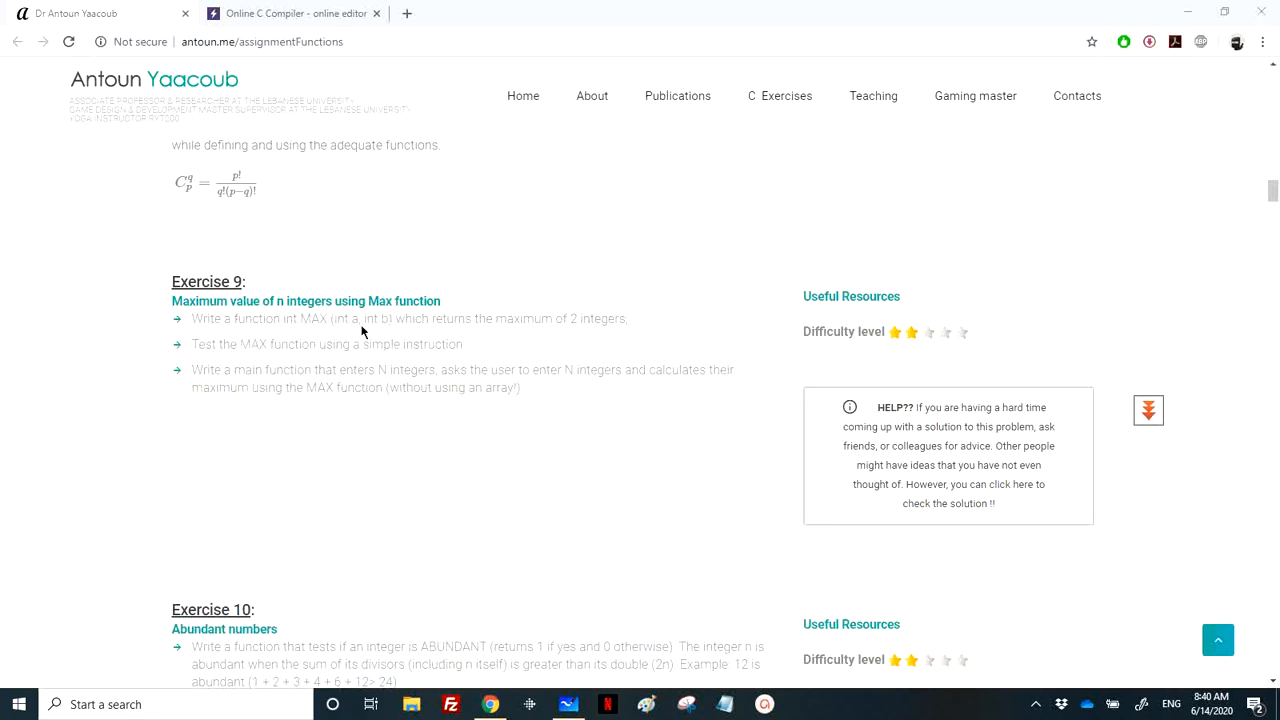
mouse_move(365, 379)
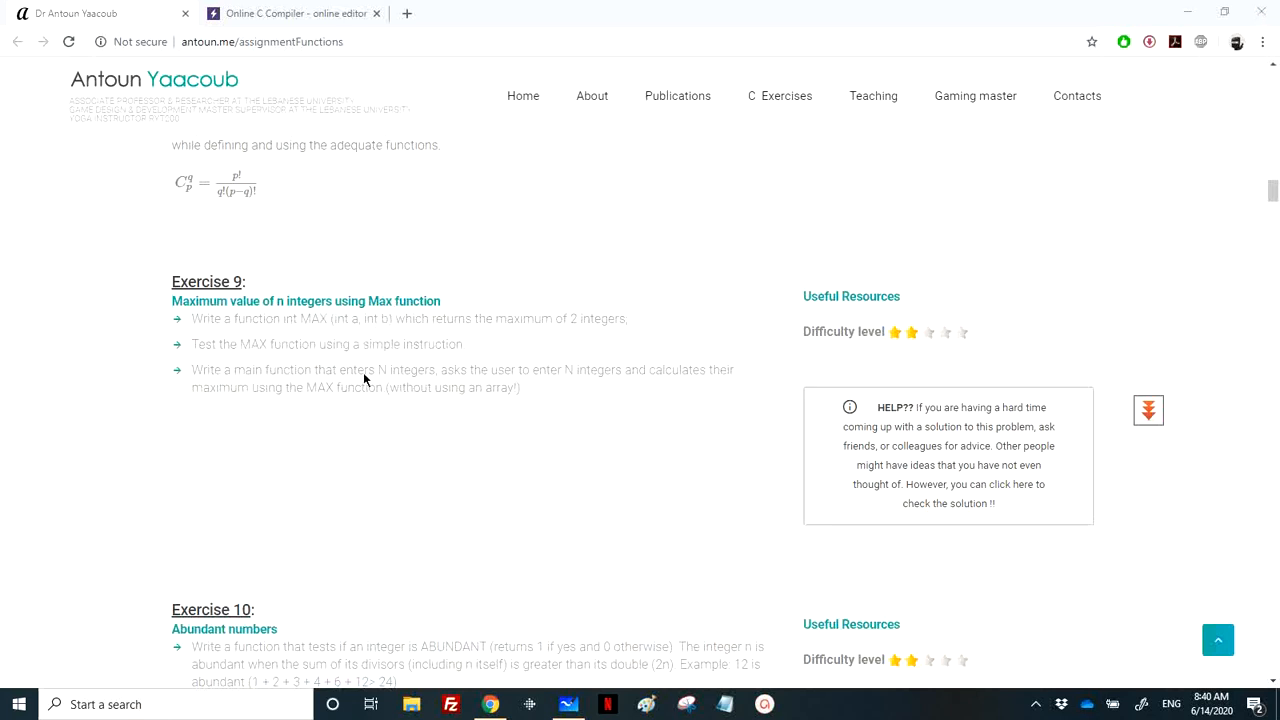
mouse_move(450, 395)
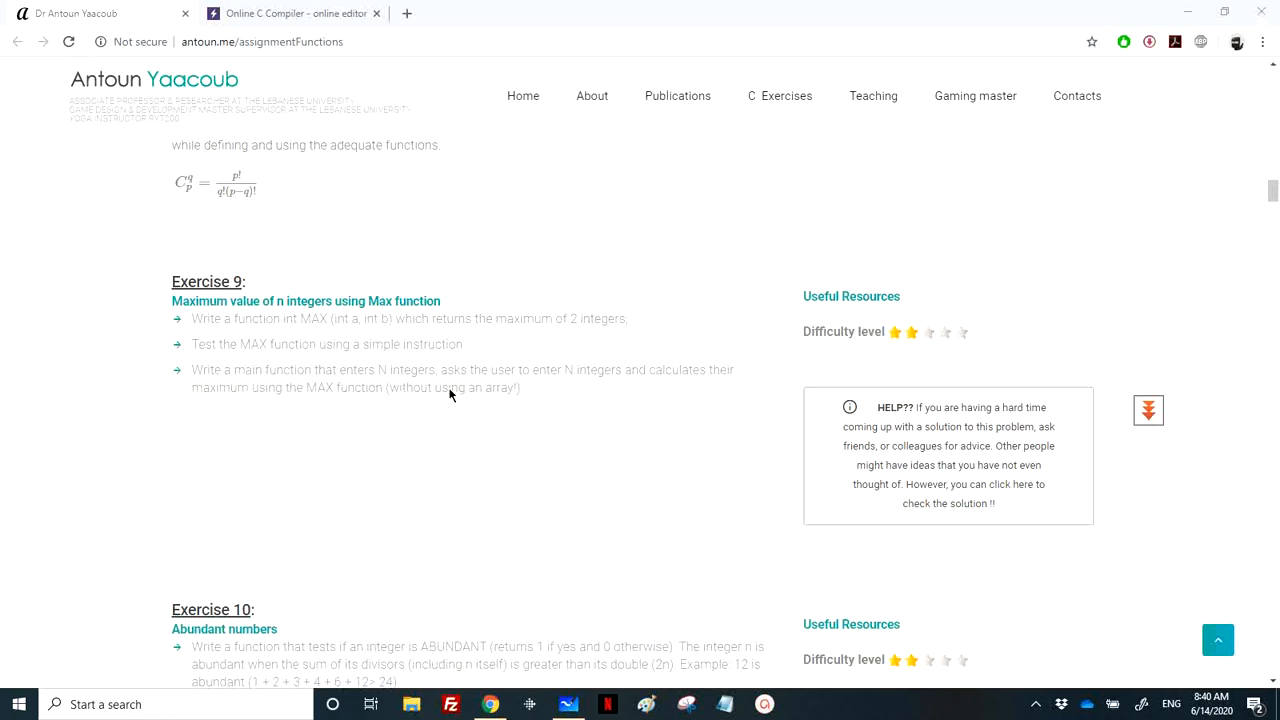
mouse_move(476, 400)
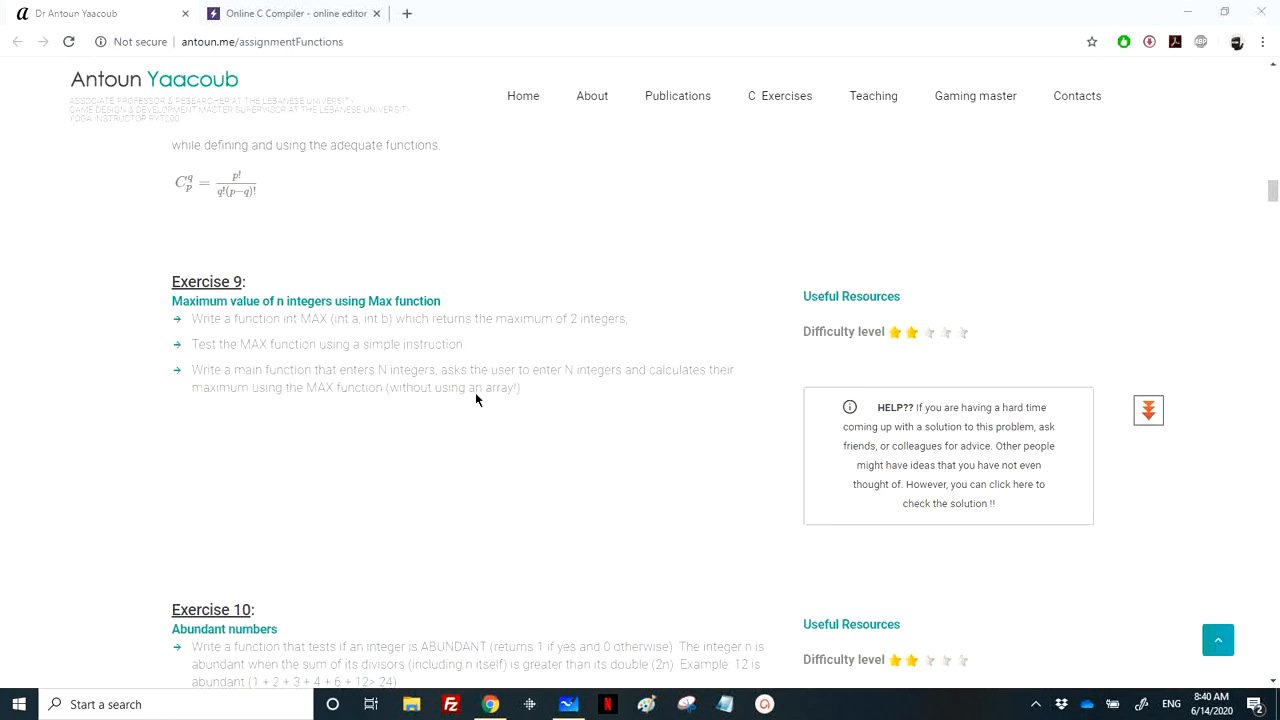
mouse_move(240, 113)
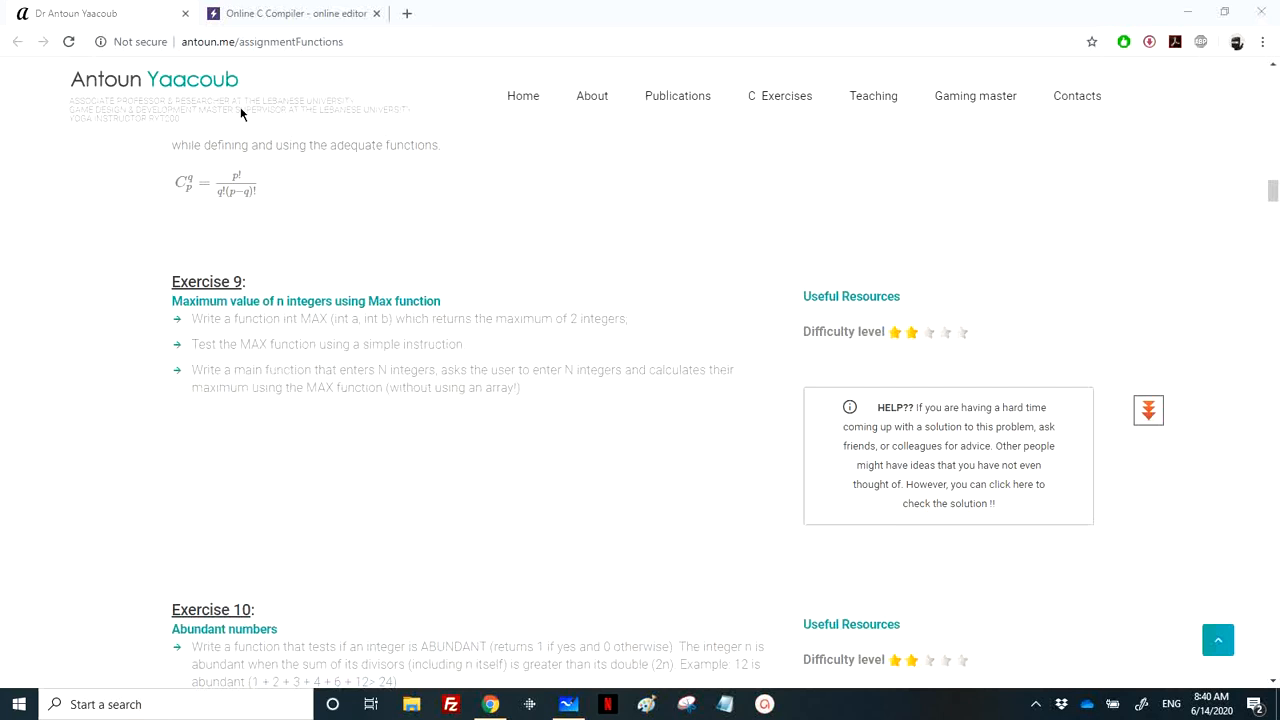
Step: Write int max(int a, int b) { return a>b?a:b; } below the include line
left_click(295, 13)
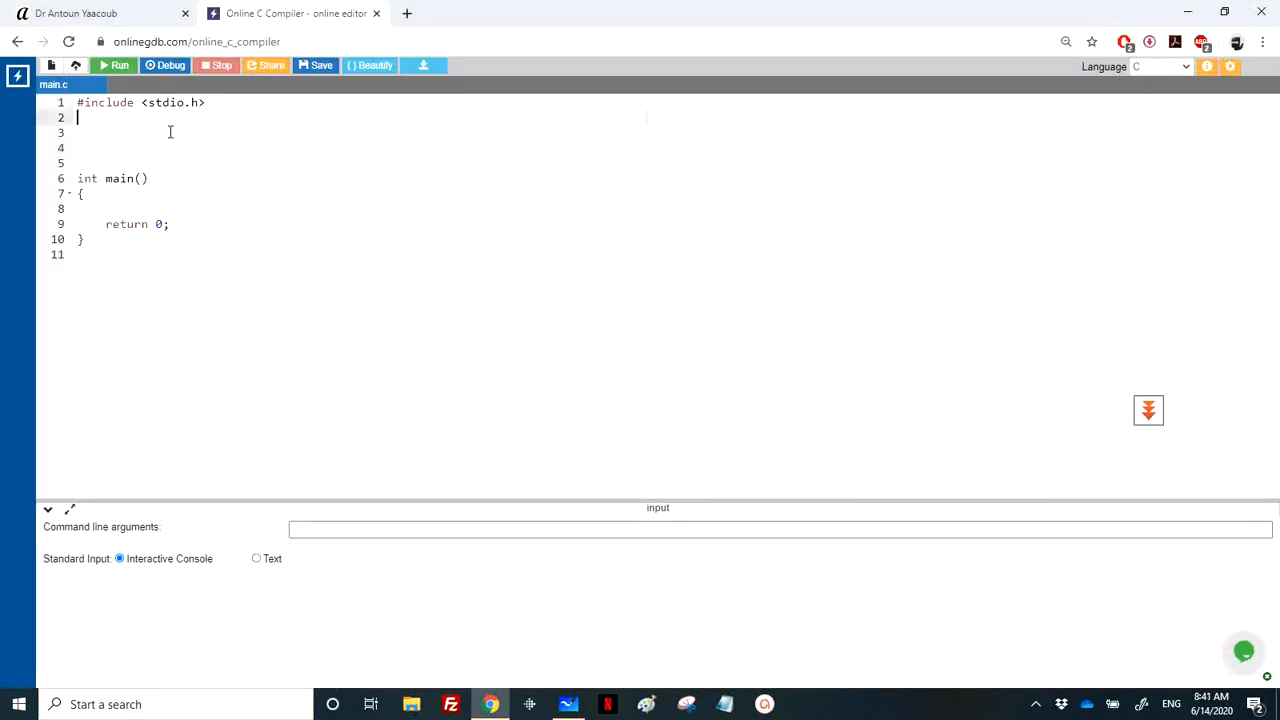
type("int max")
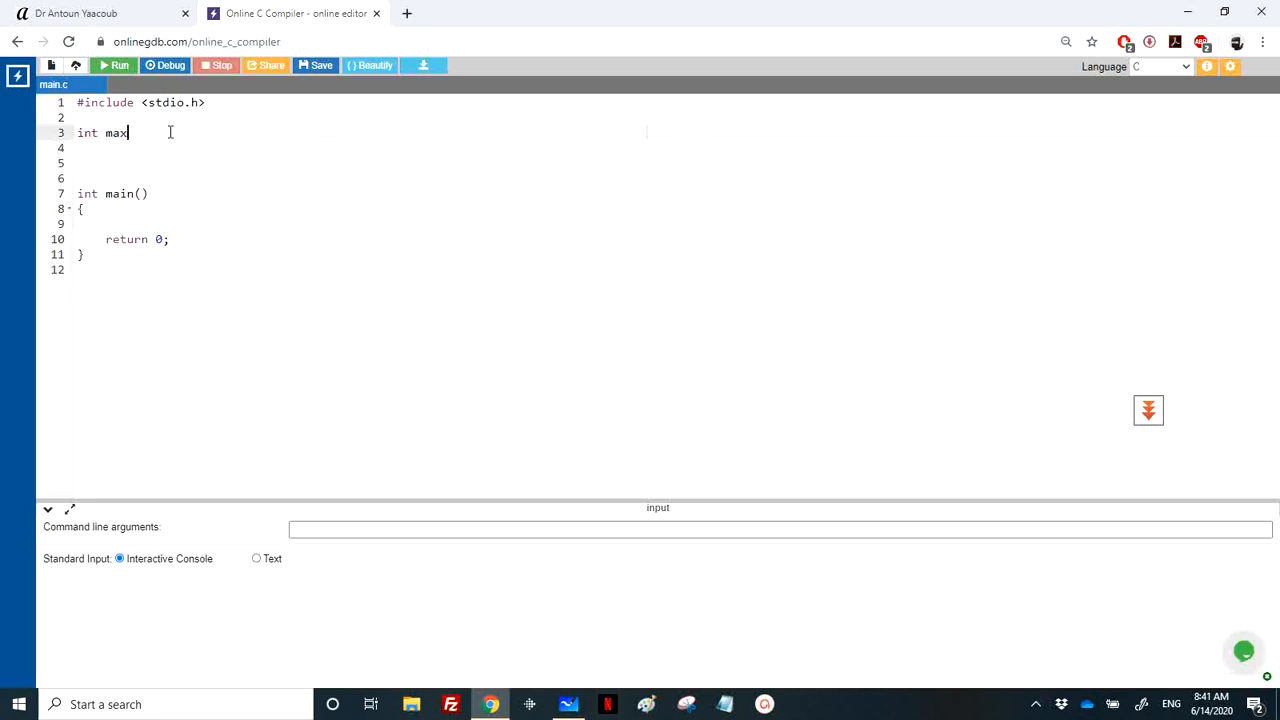
type("(int a, int b")
type("return")
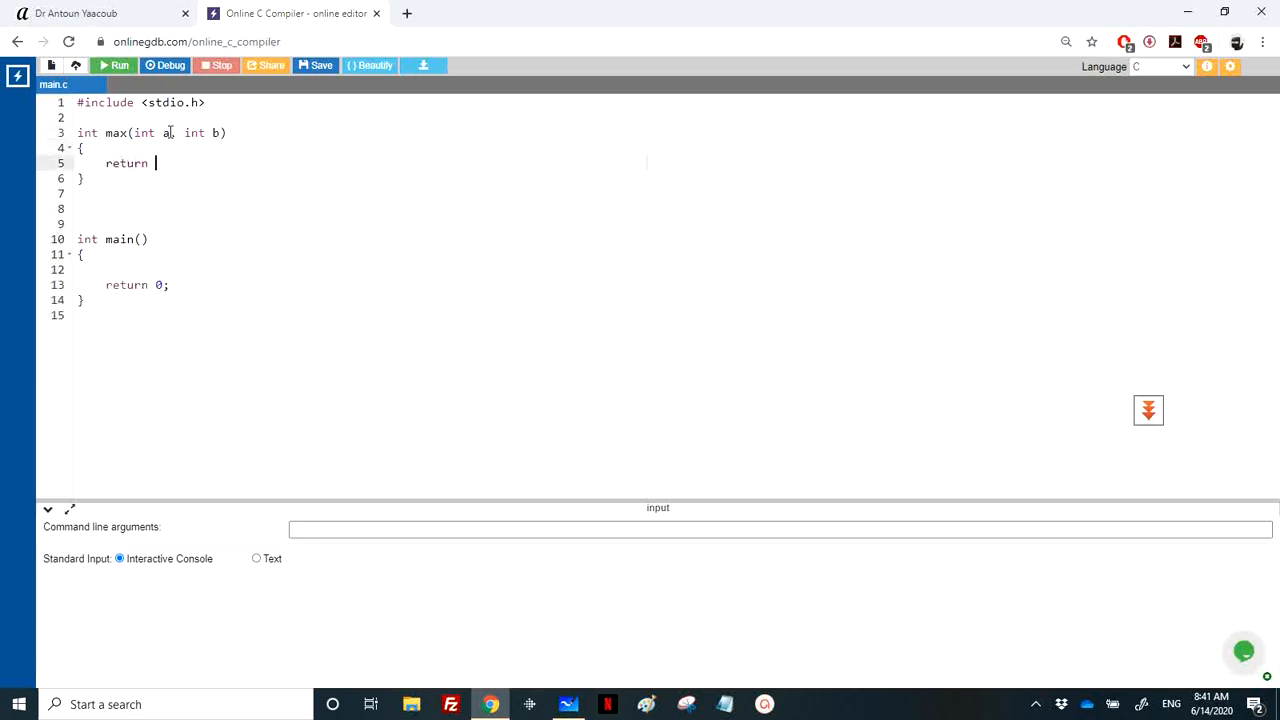
type("a>b?")
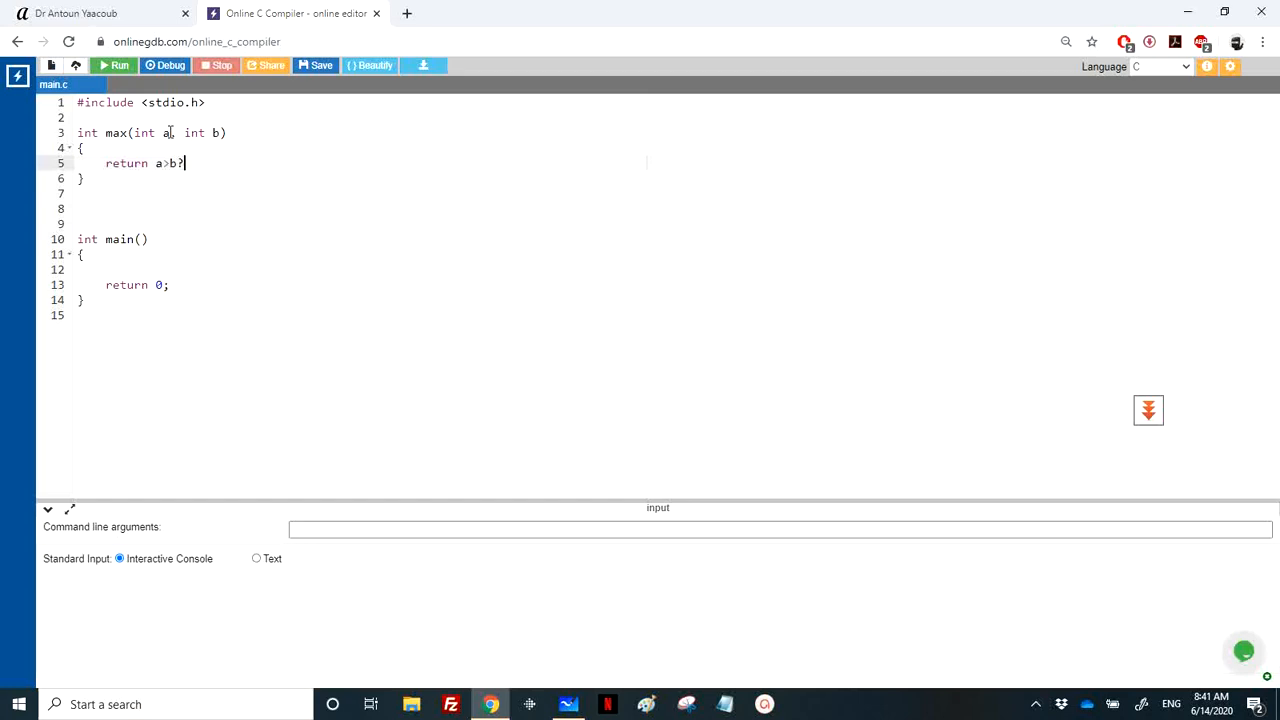
type("a:b;")
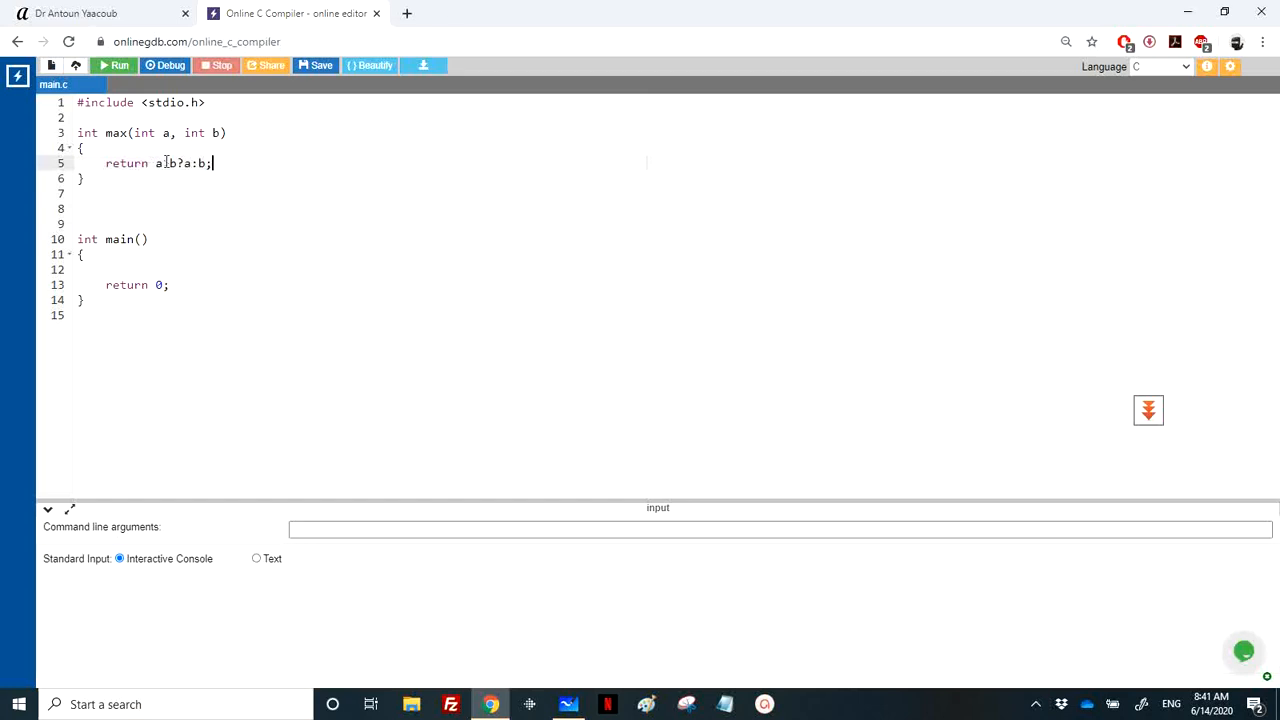
type(">")
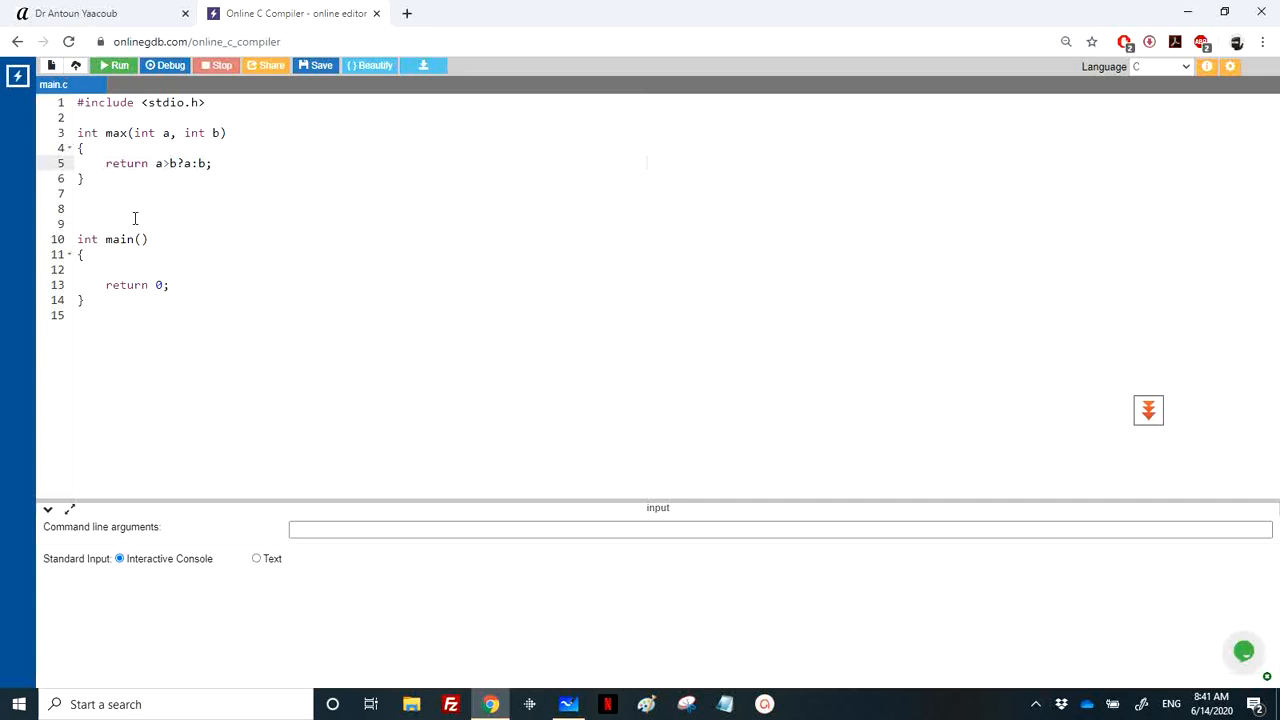
mouse_move(105, 243)
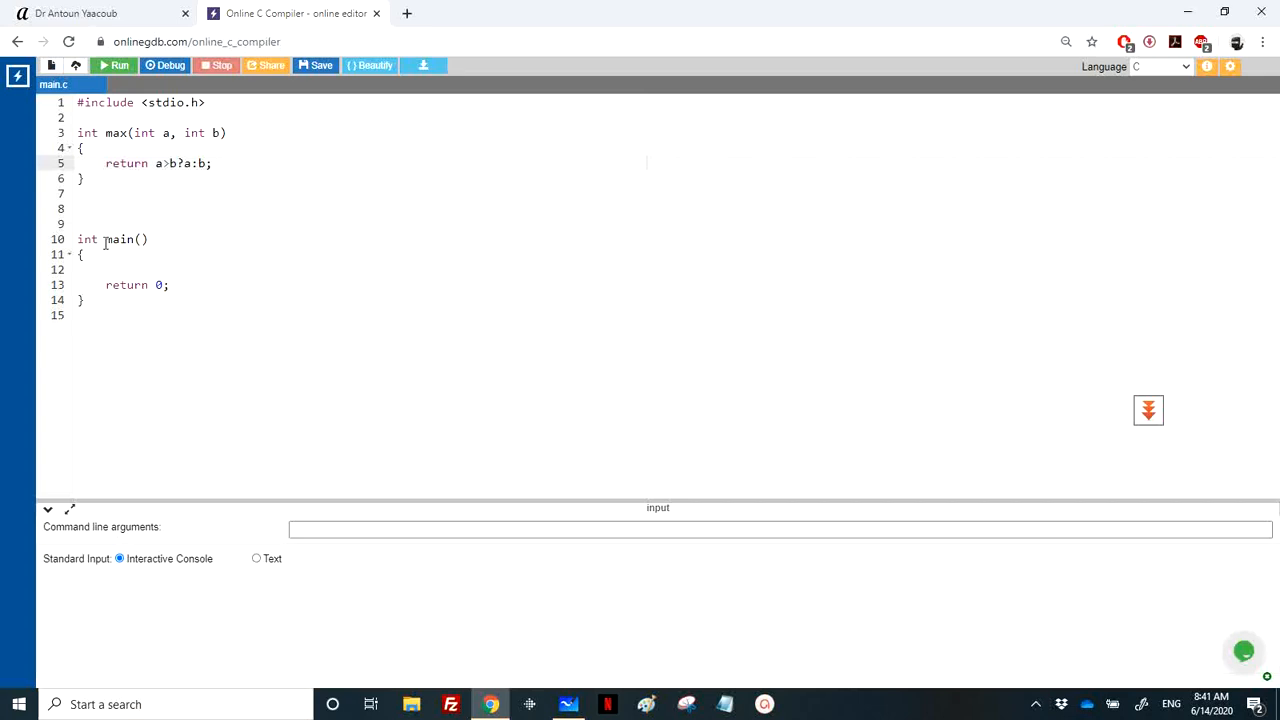
Step: In main, declare int N, i, print "Enter N: " and read N with scanf
left_click(98, 270)
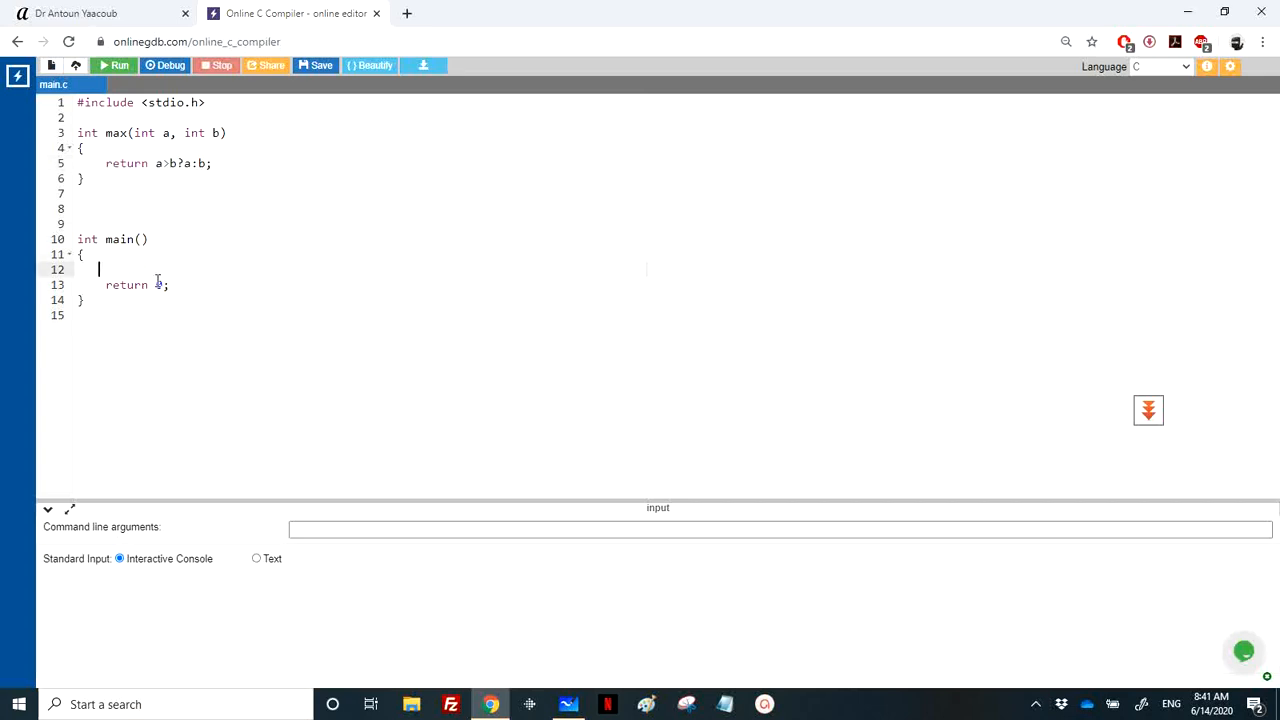
type("int N;")
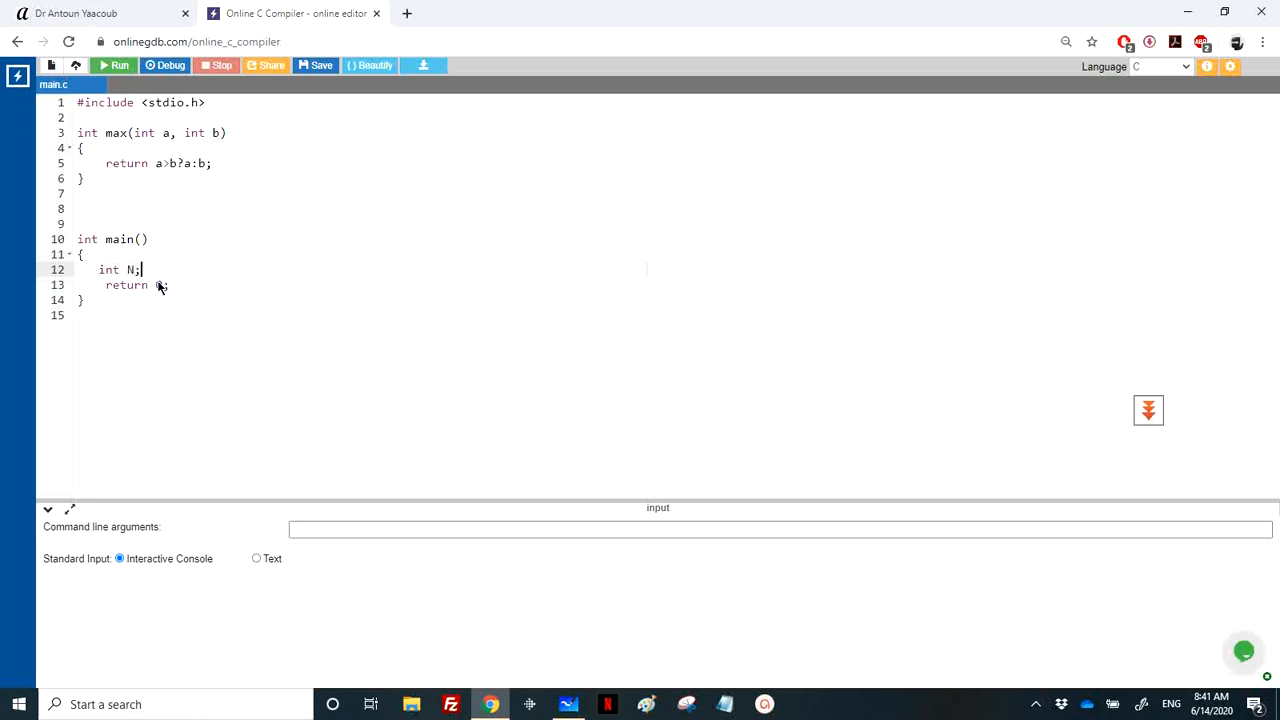
type("scanf()")
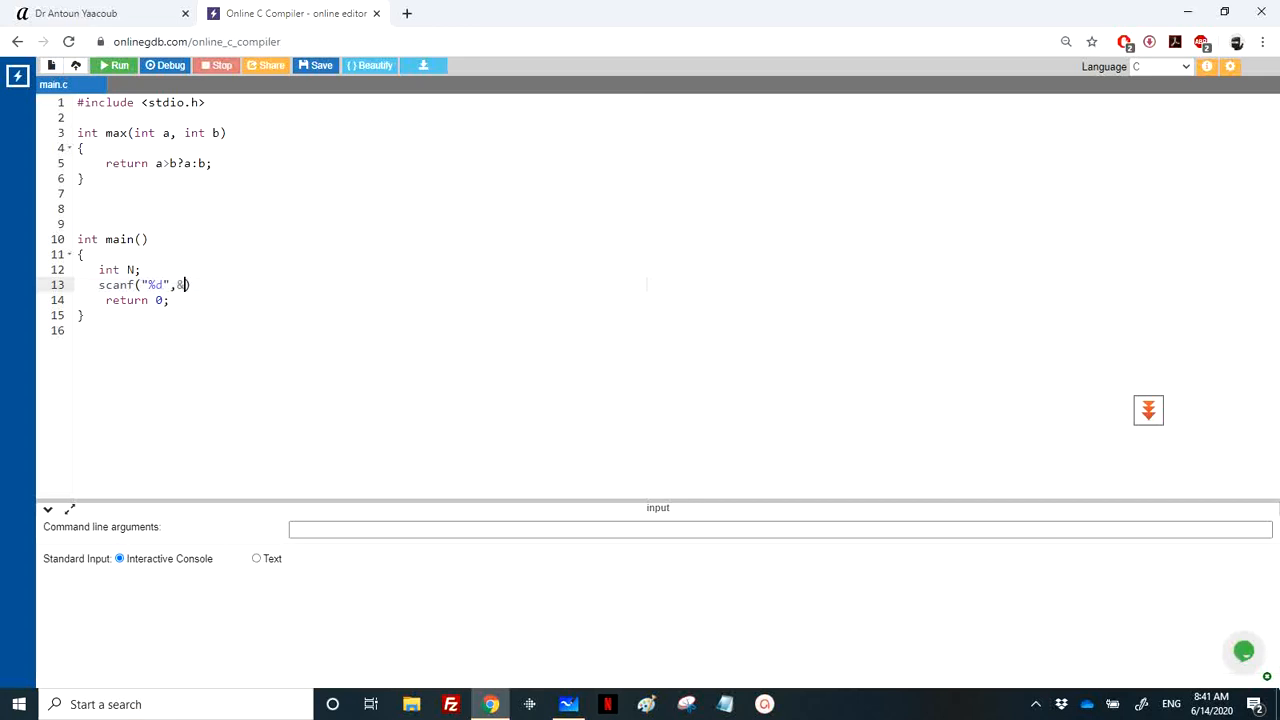
type("N")
type("printf(\"Enter N: \");")
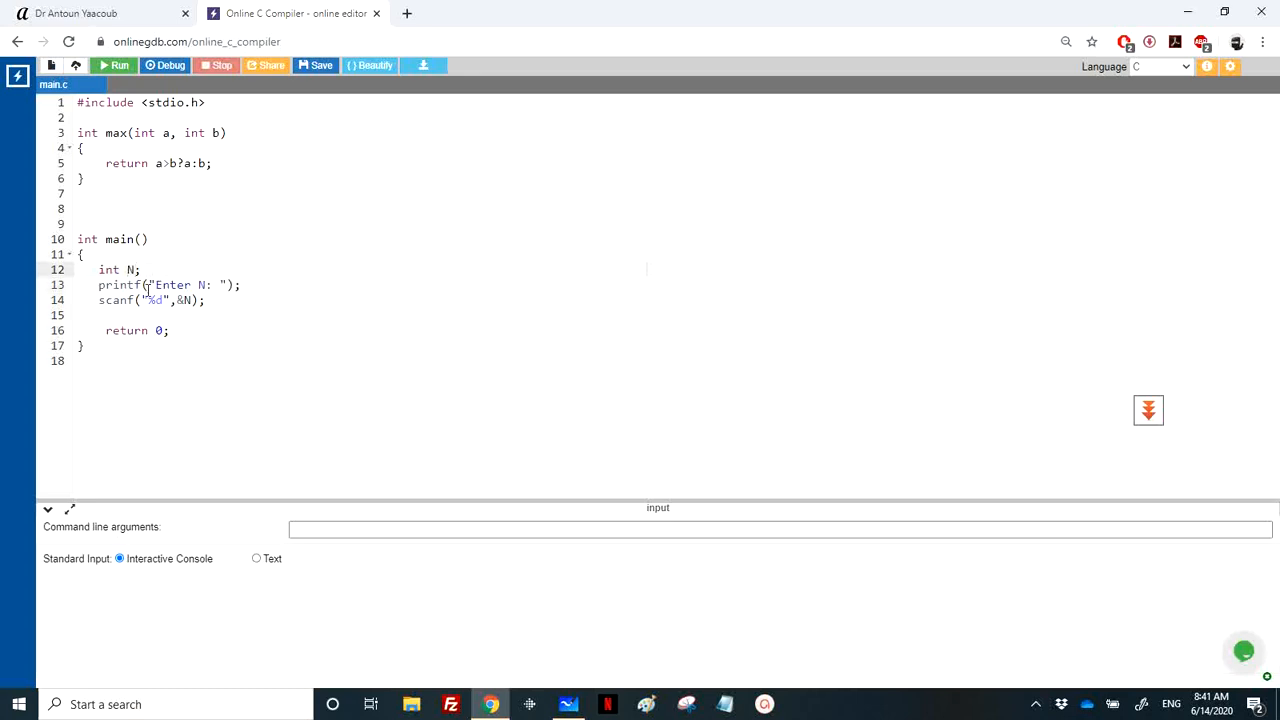
type(", i")
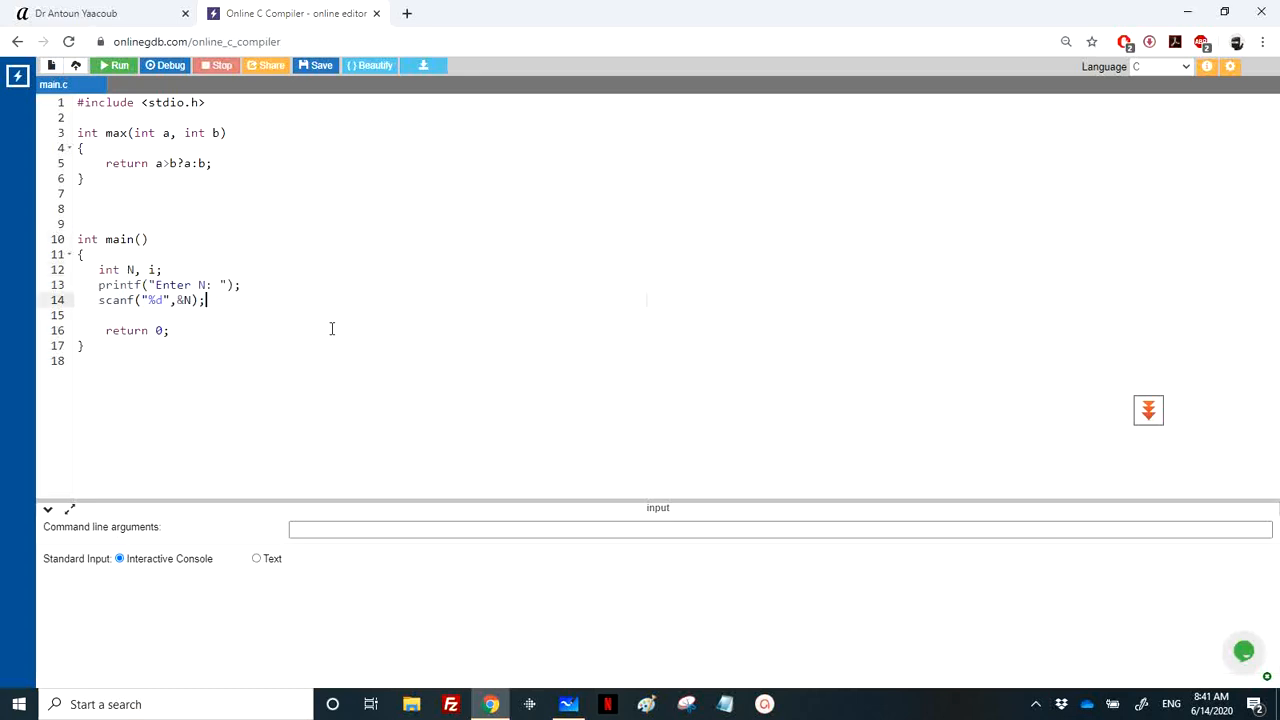
type("for(i")
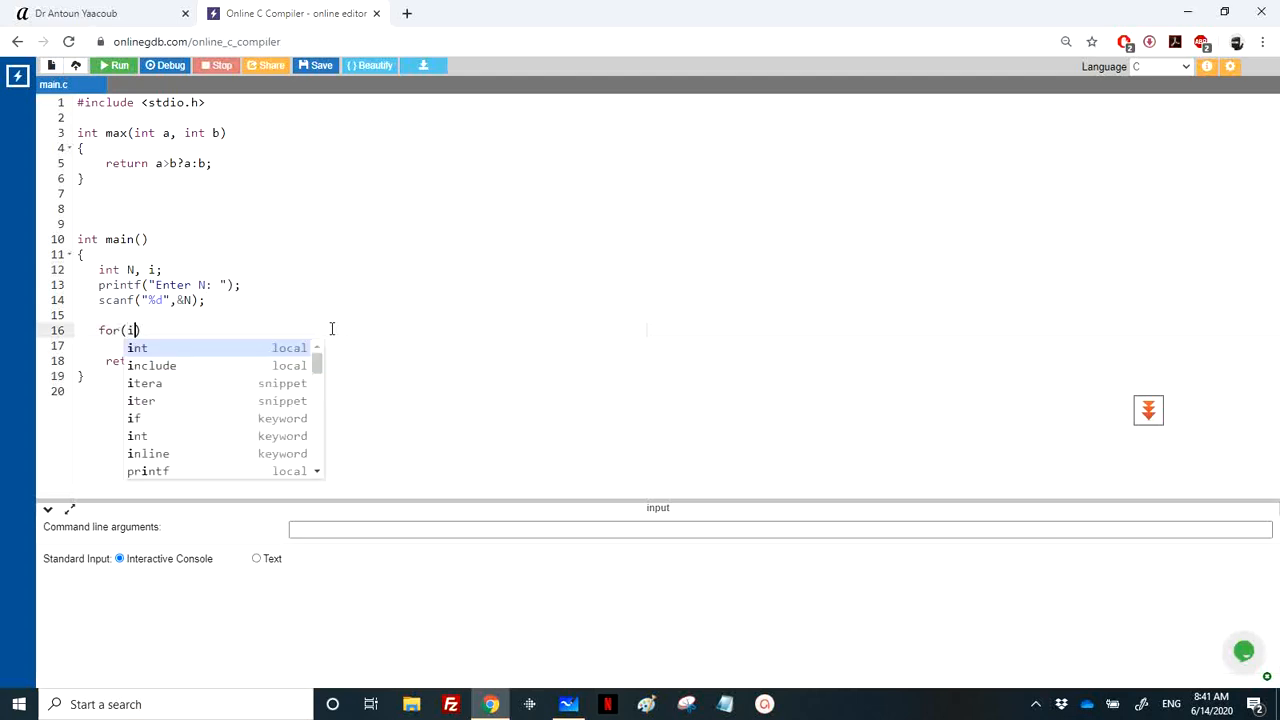
Step: Loop i from 0 to N, prompting each element and reading nb; declare nb and max
type("=0;")
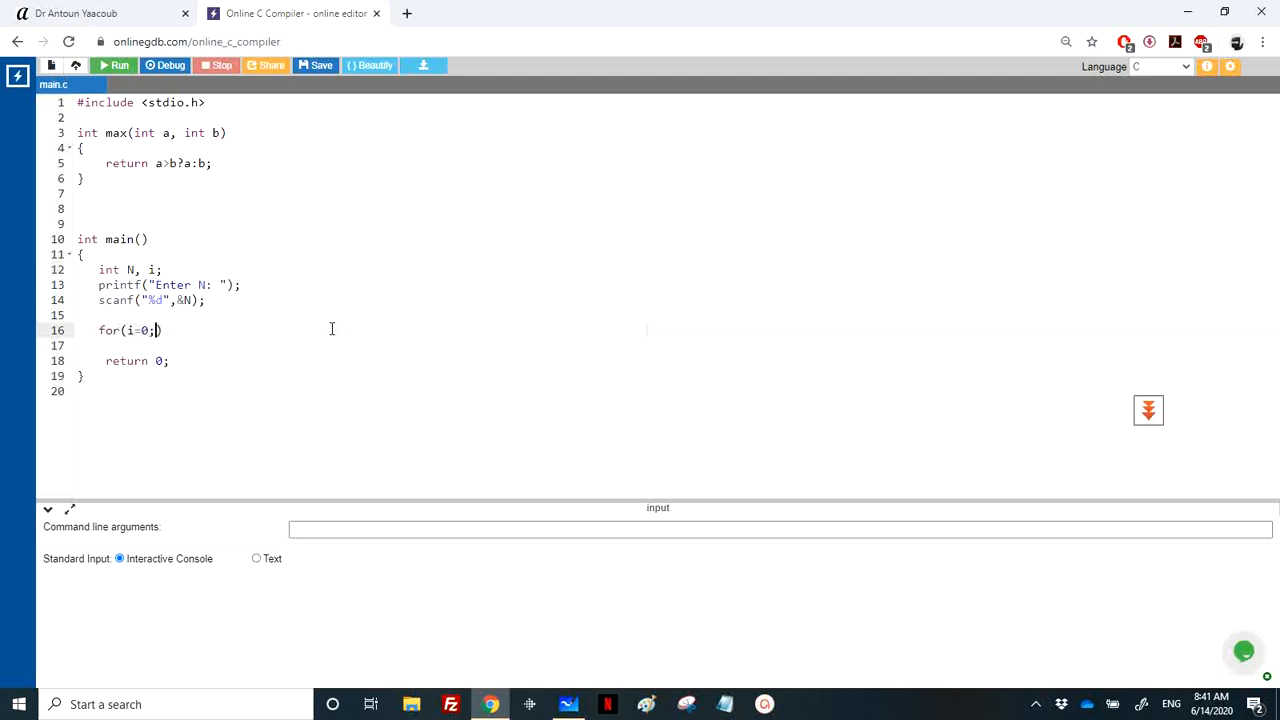
type("i <N; i++")
type("{")
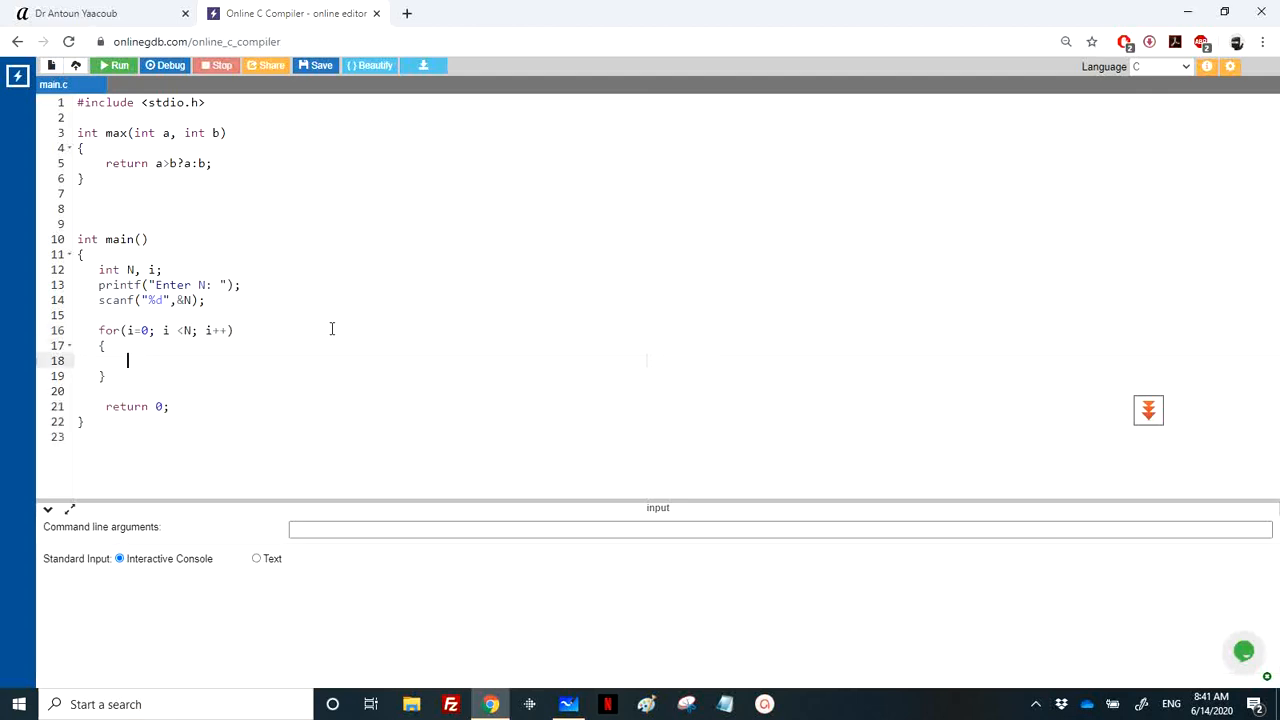
type("printf(\"Enter element %d")
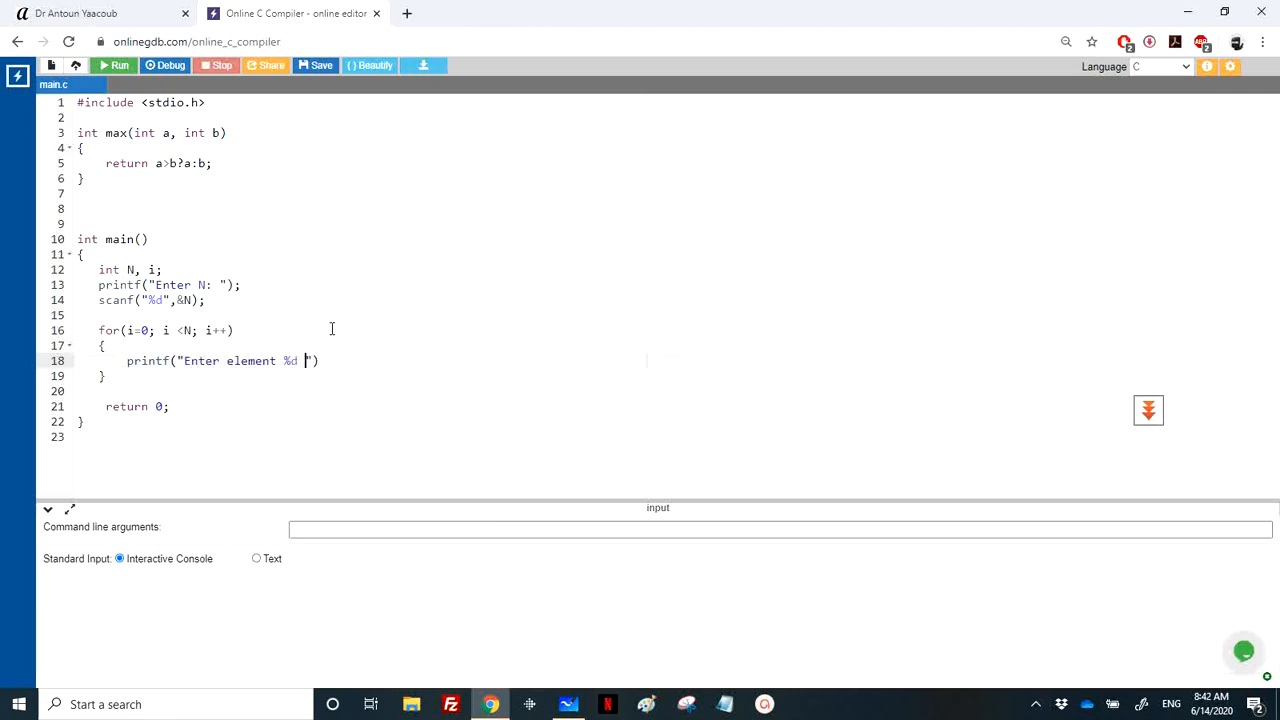
type(": \", i+1")
type("scanf(\"%")
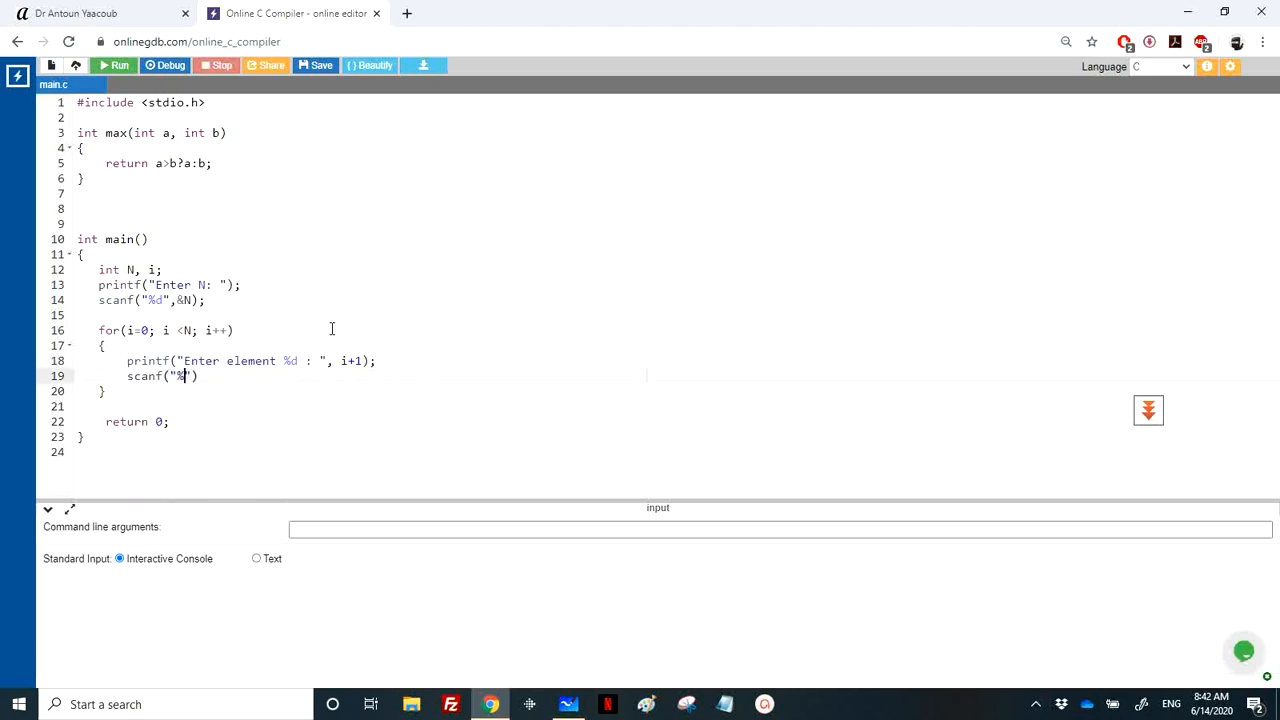
type("d")
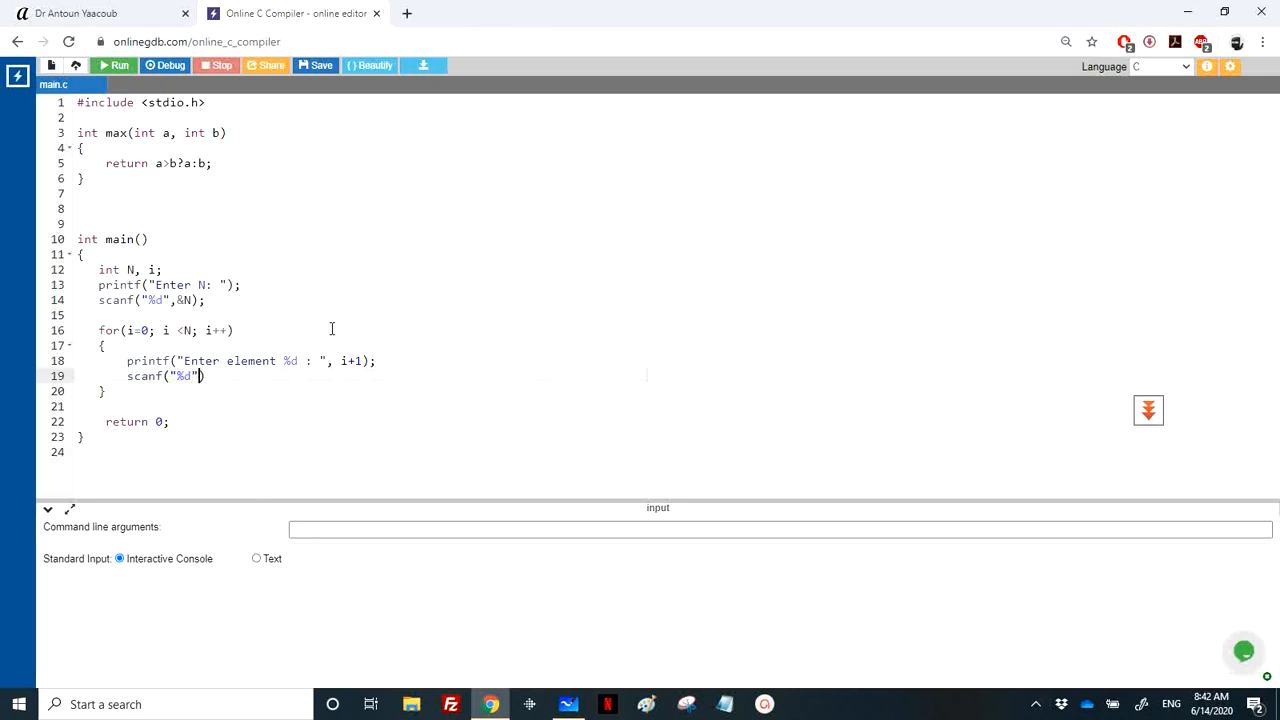
type(", &nb;")
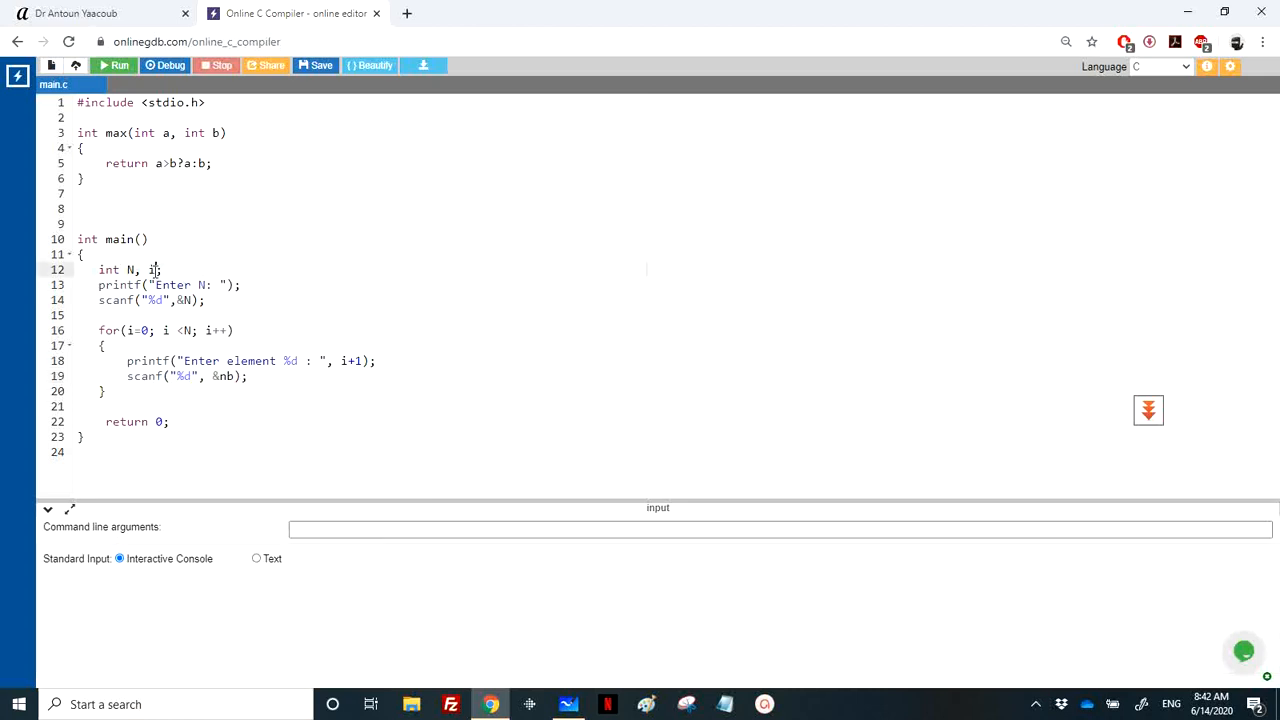
type(", nb")
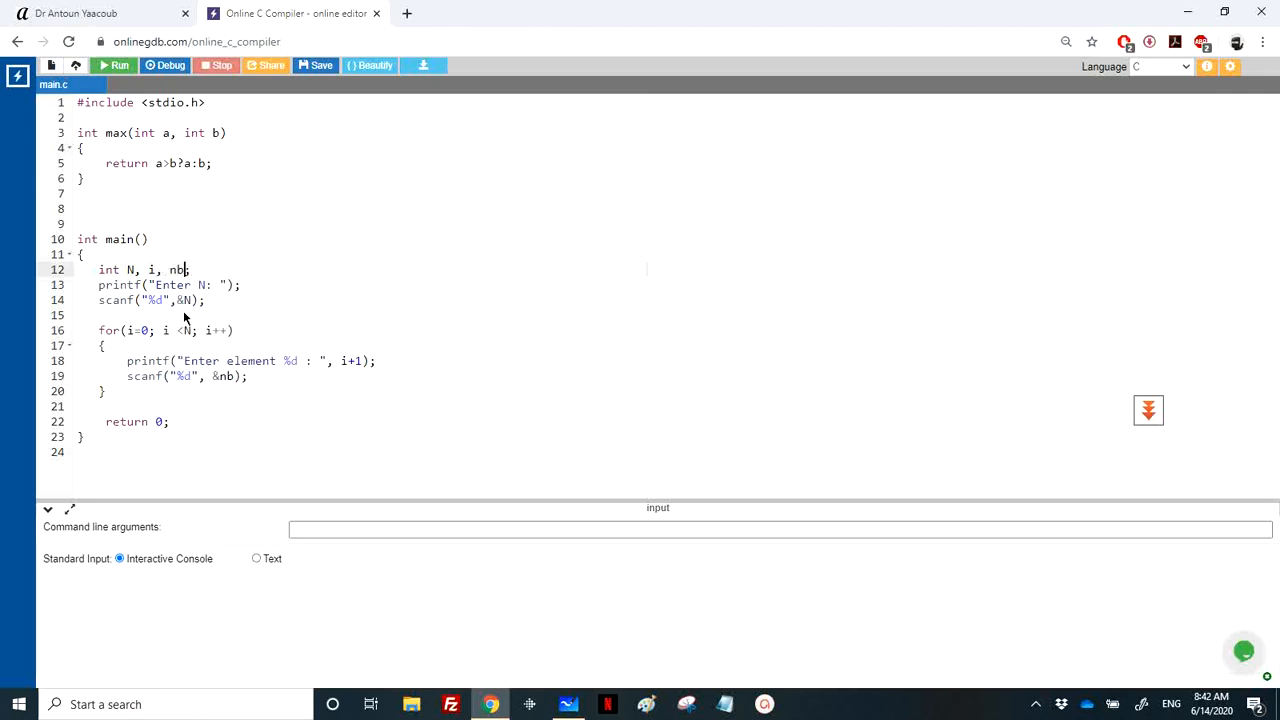
type(", max")
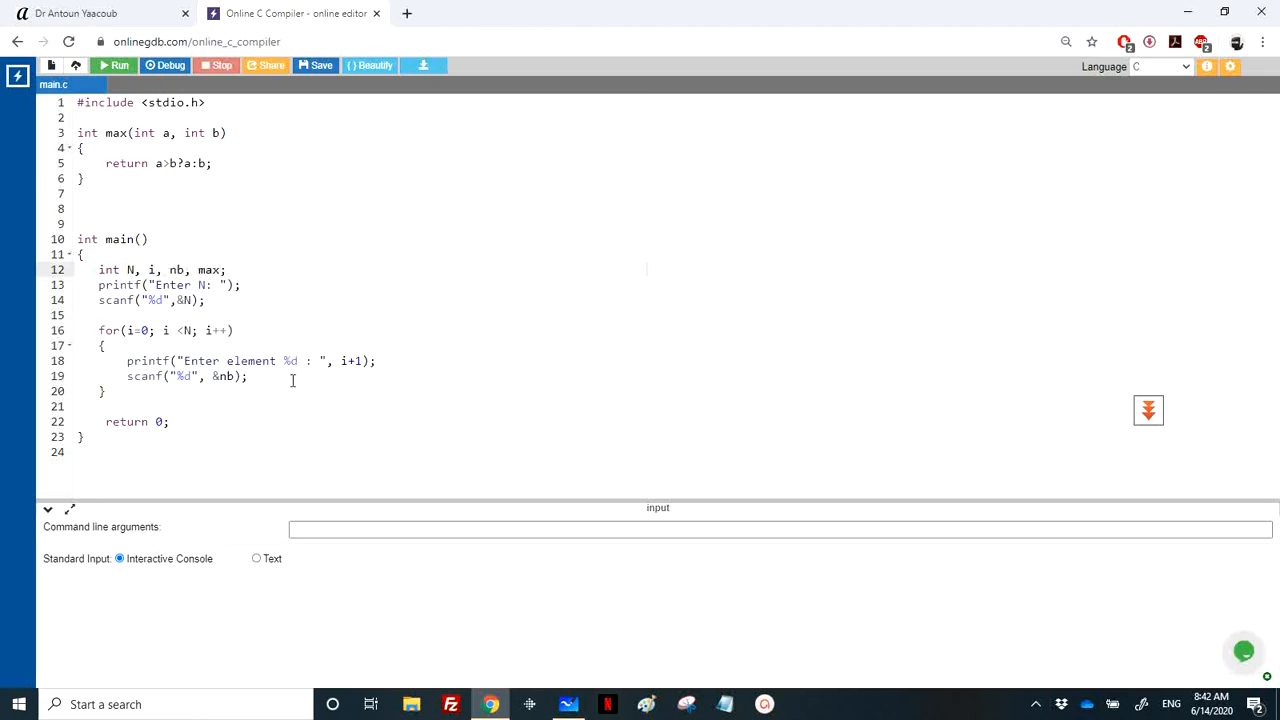
Step: Add max = MAX(max, nb); in the loop and rename the helper function to MAX
key("Enter")
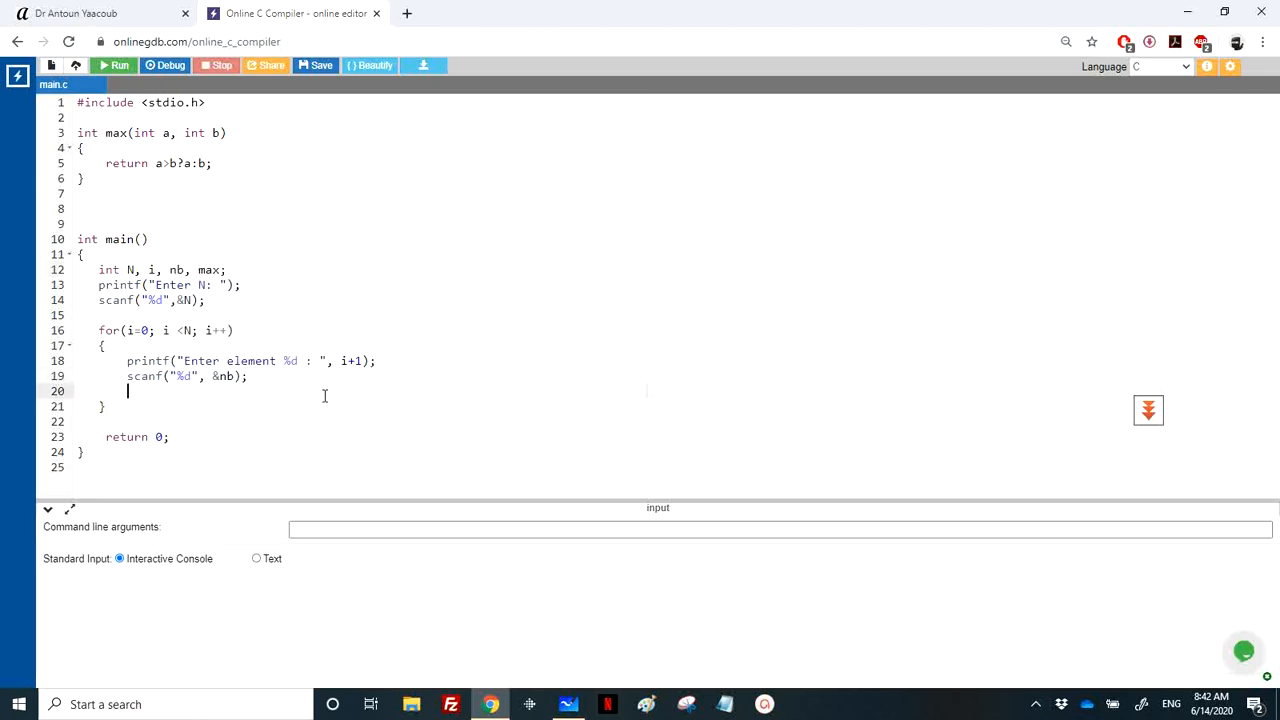
type("max =")
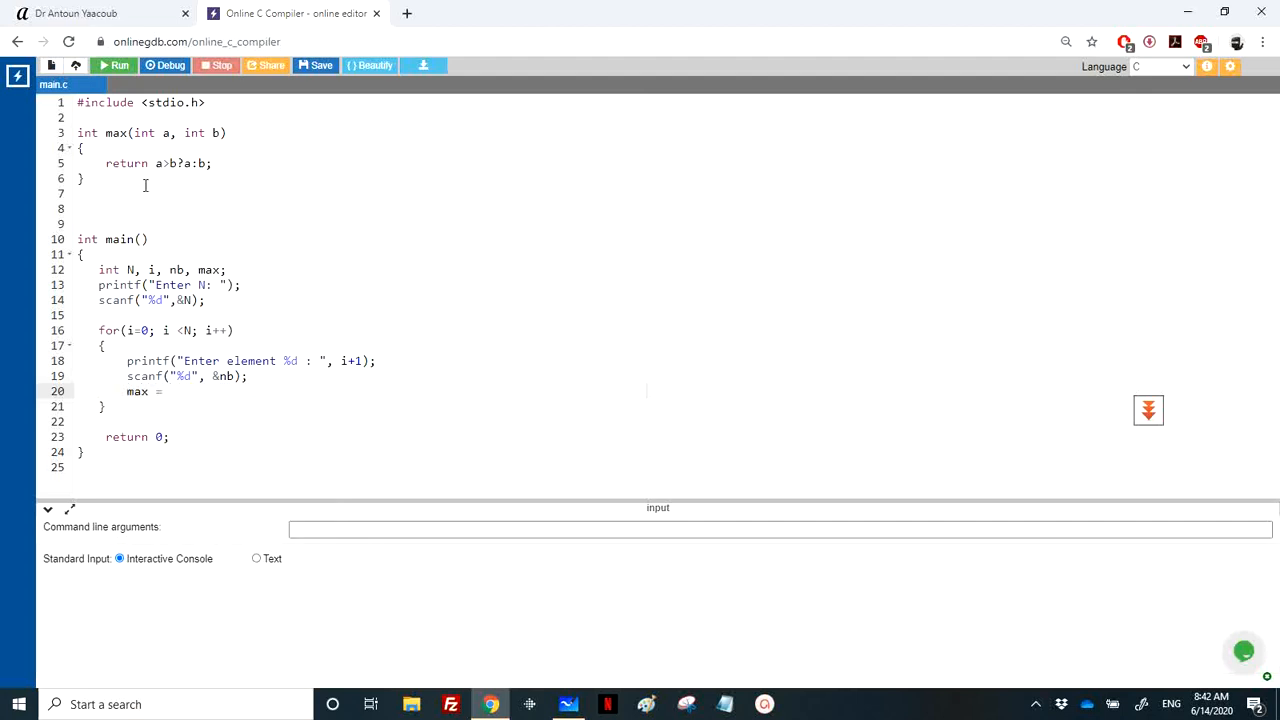
type("MAX")
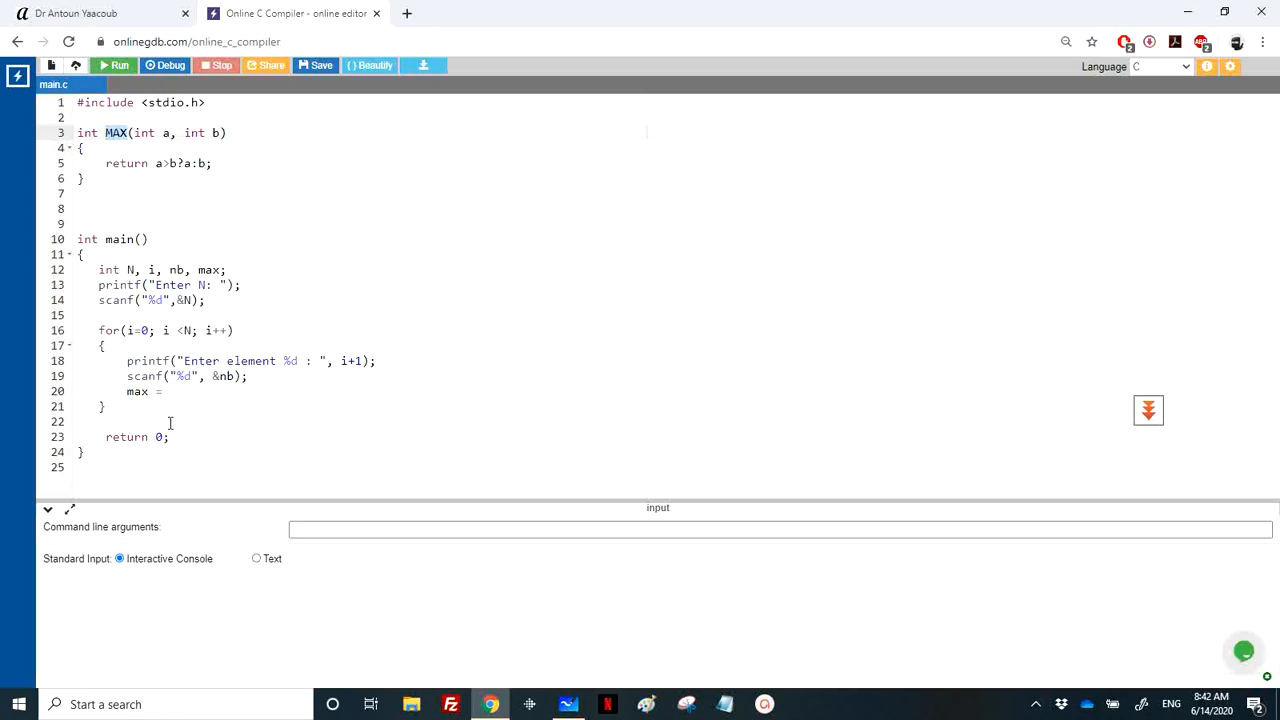
type("MAX()")
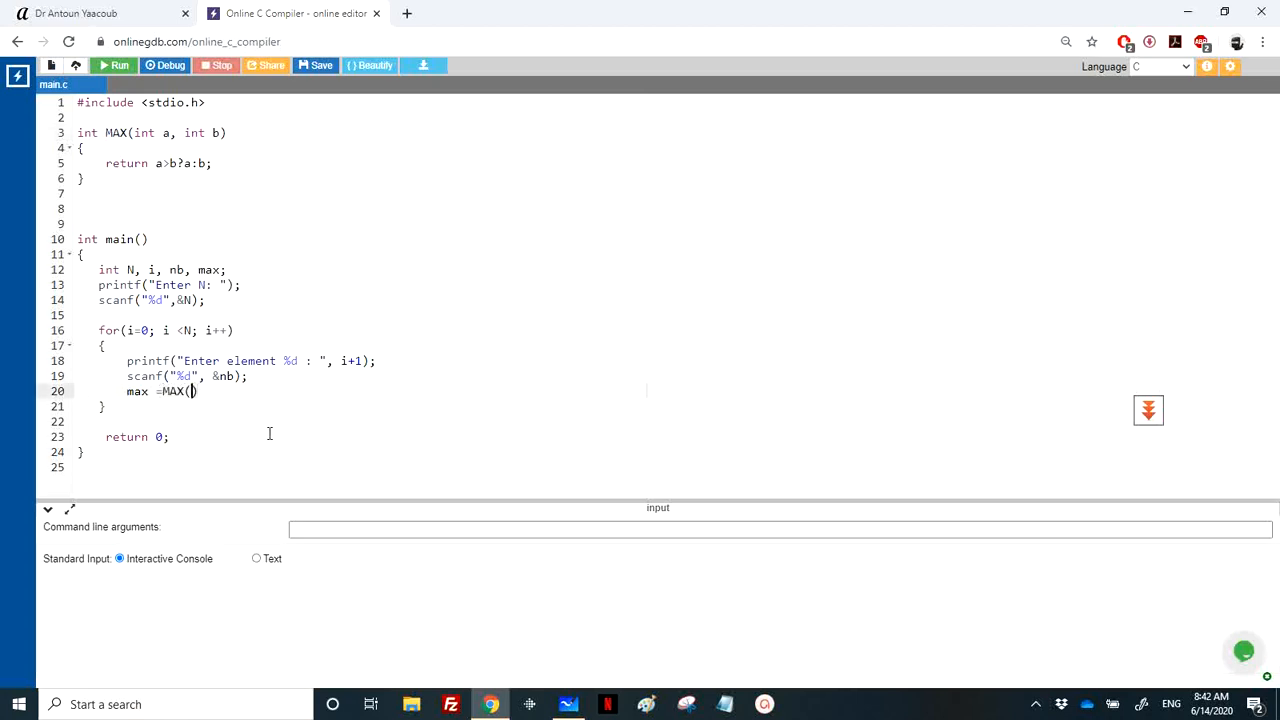
mouse_move(287, 435)
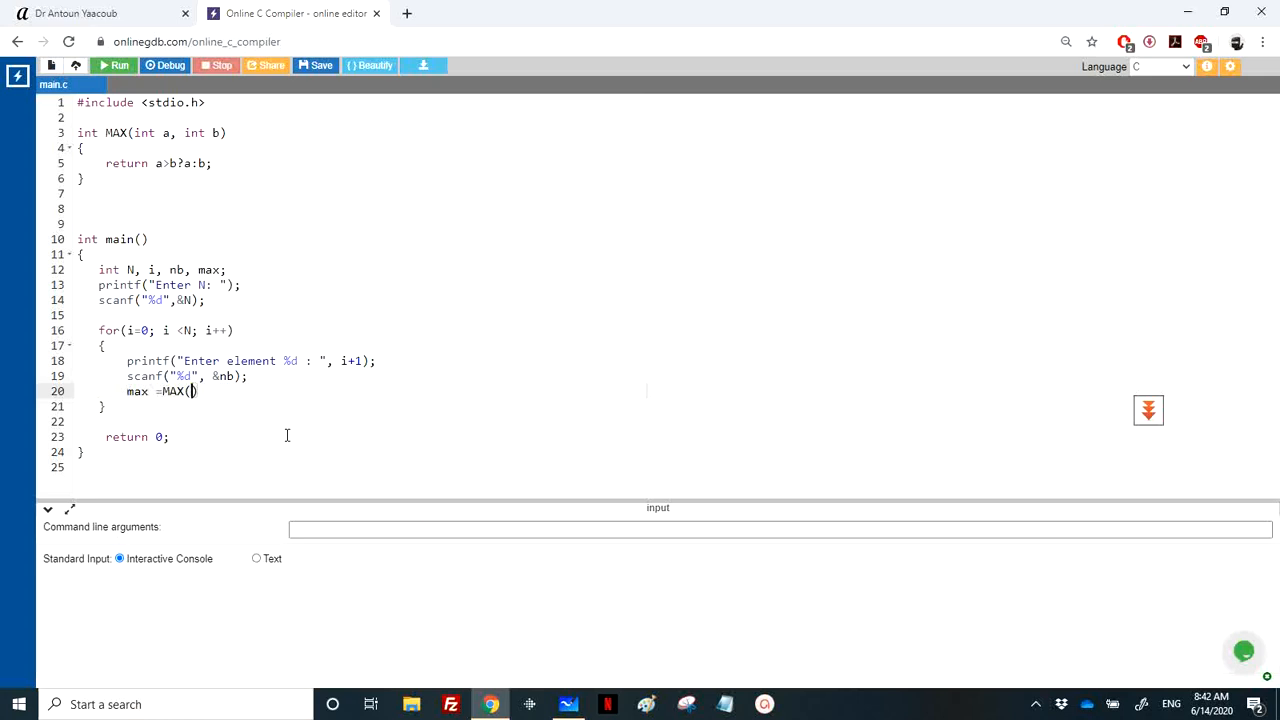
type("max,")
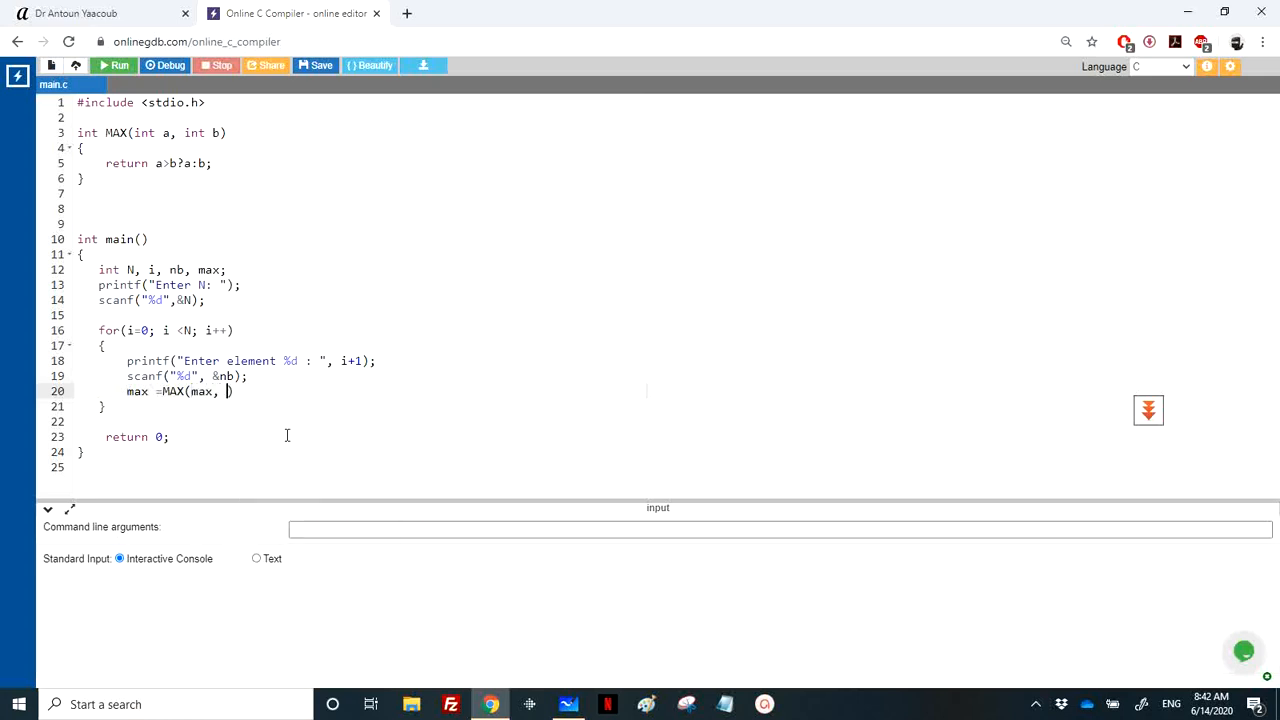
type("nb")
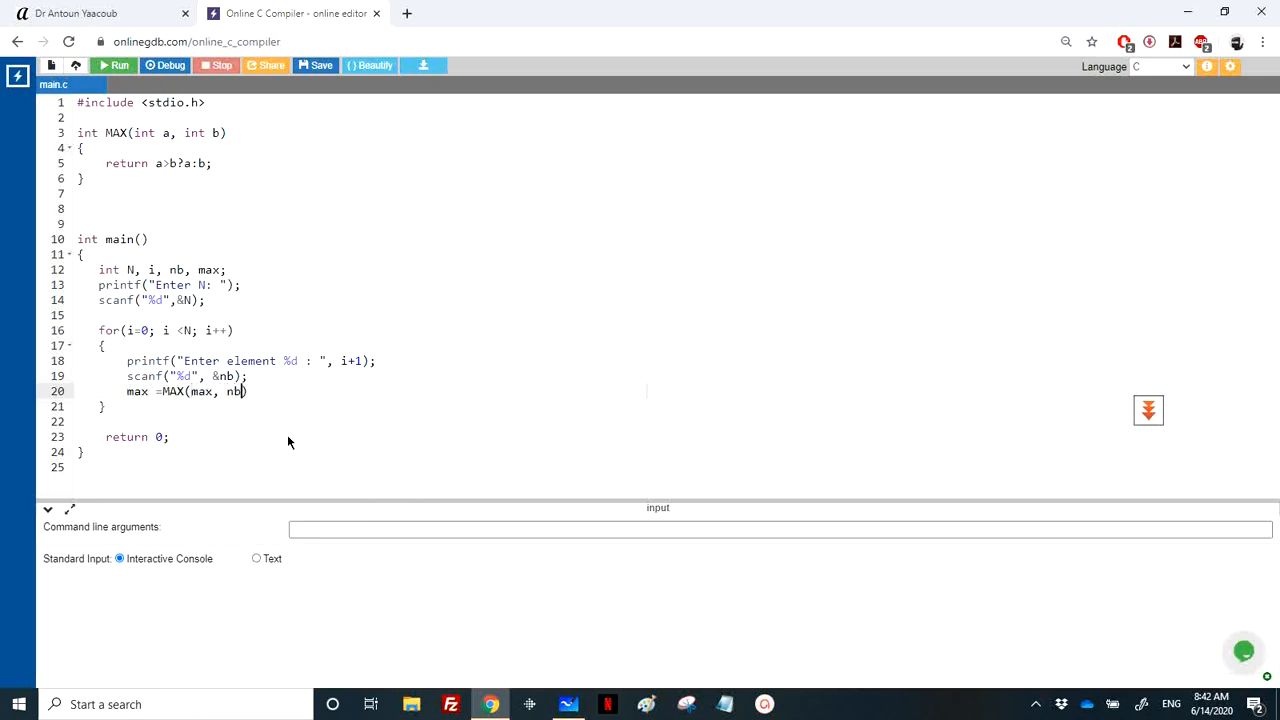
type(";")
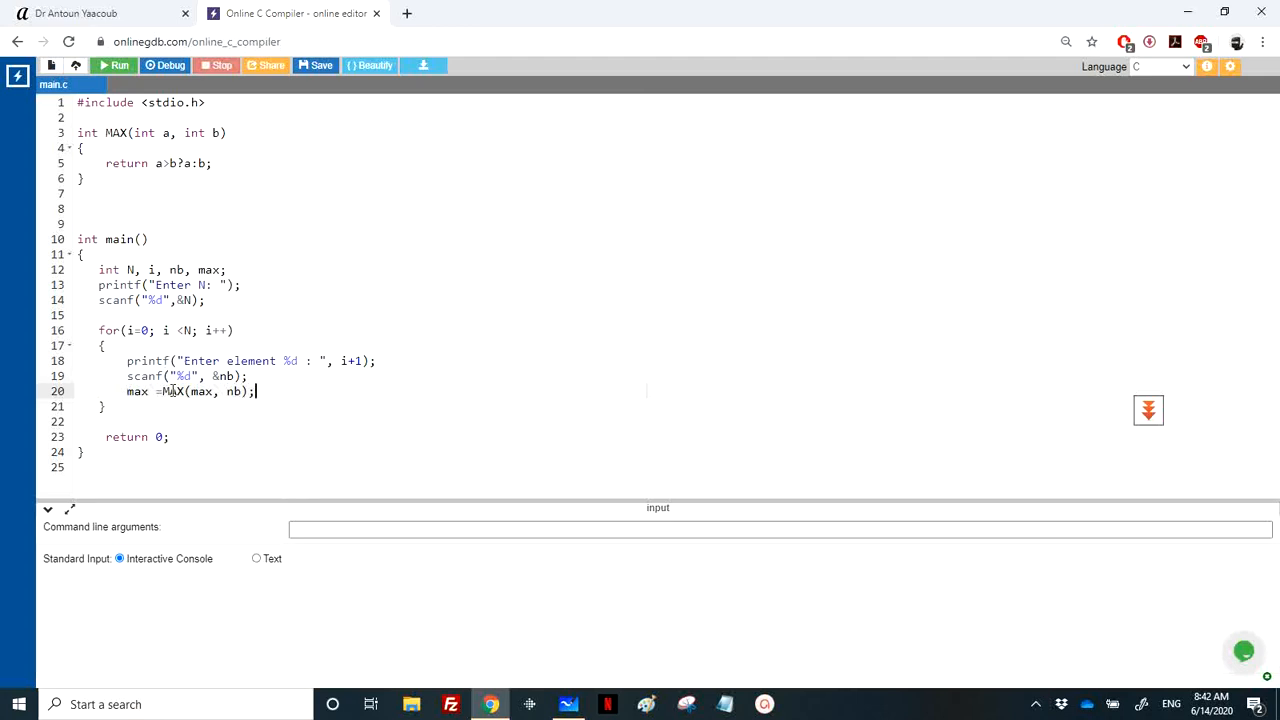
Step: Initialize max to INT_MIN before the for loop
type("max")
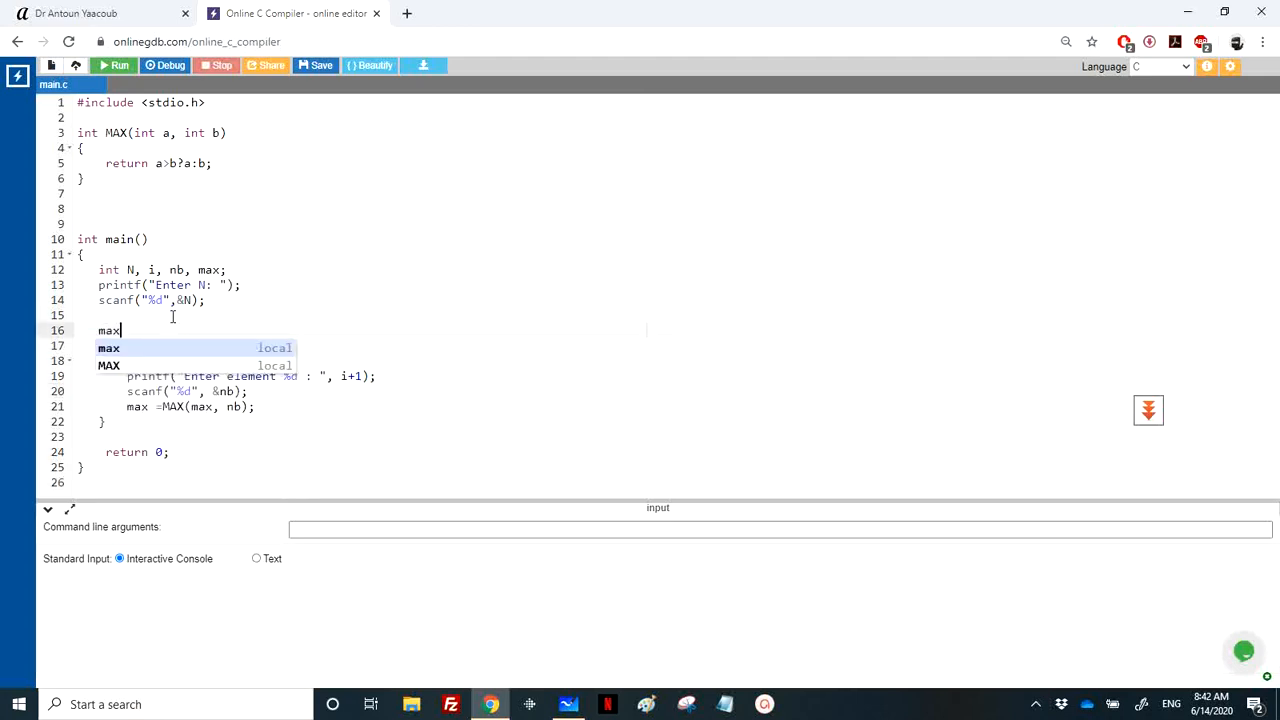
type("=")
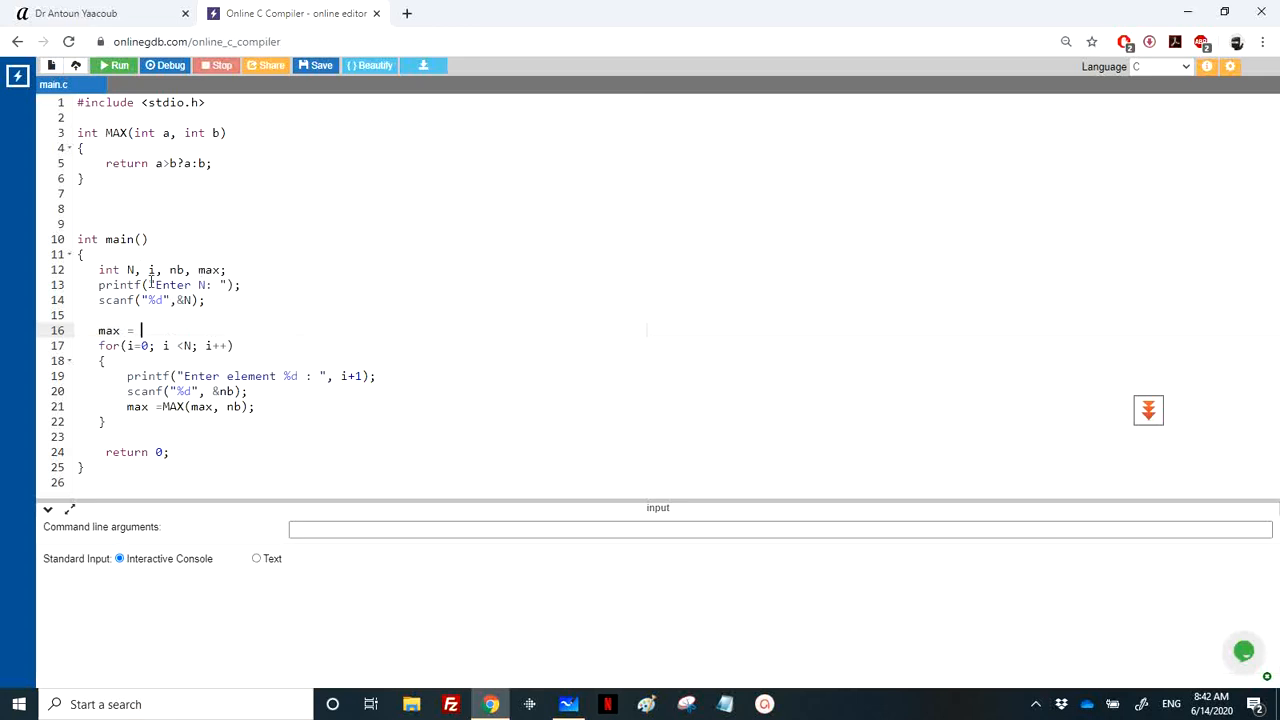
type("INT_MIN;")
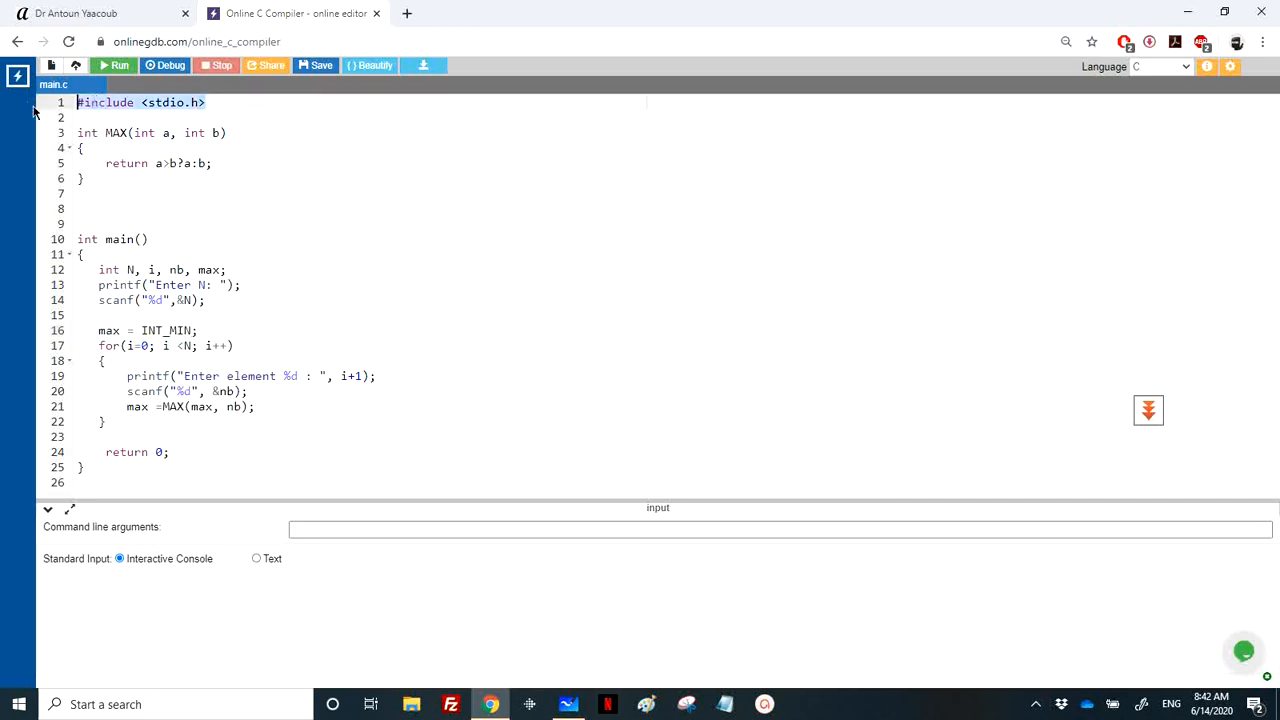
Step: Add #include <limits.h> and printf("MAx = %d\n", max); after the loop
type("#include <stdio.h>")
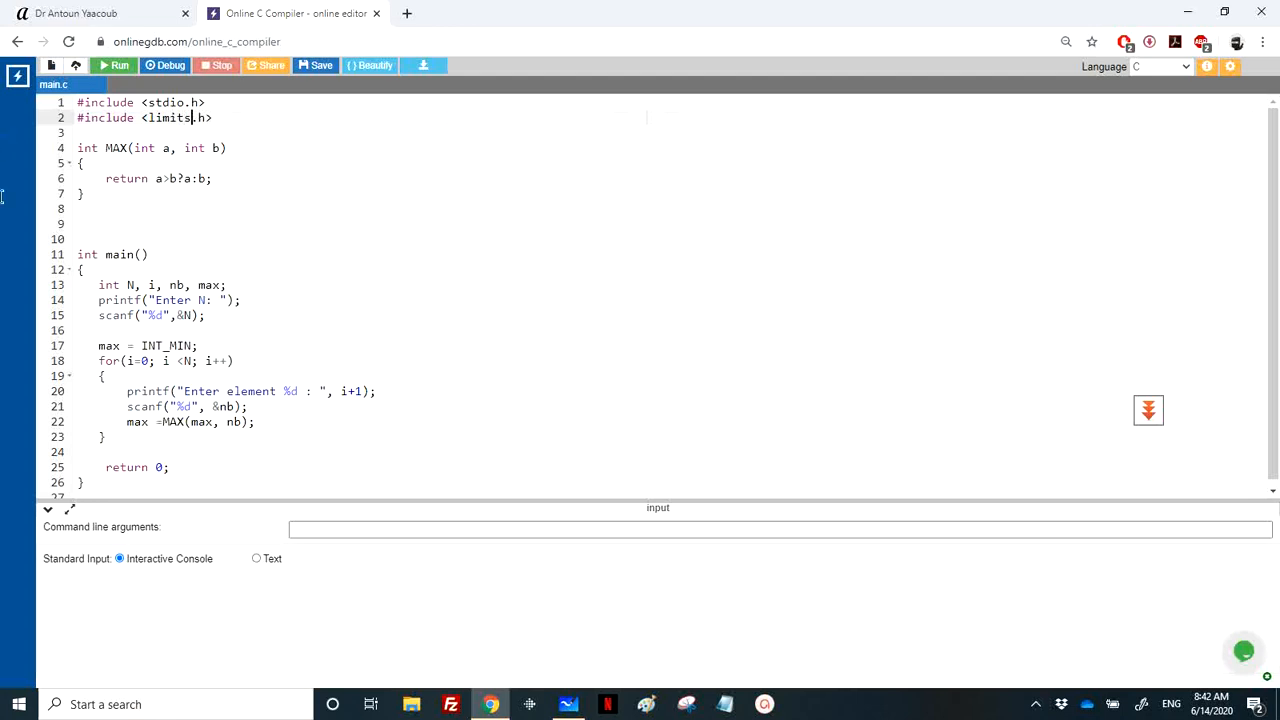
scroll("down", 3)
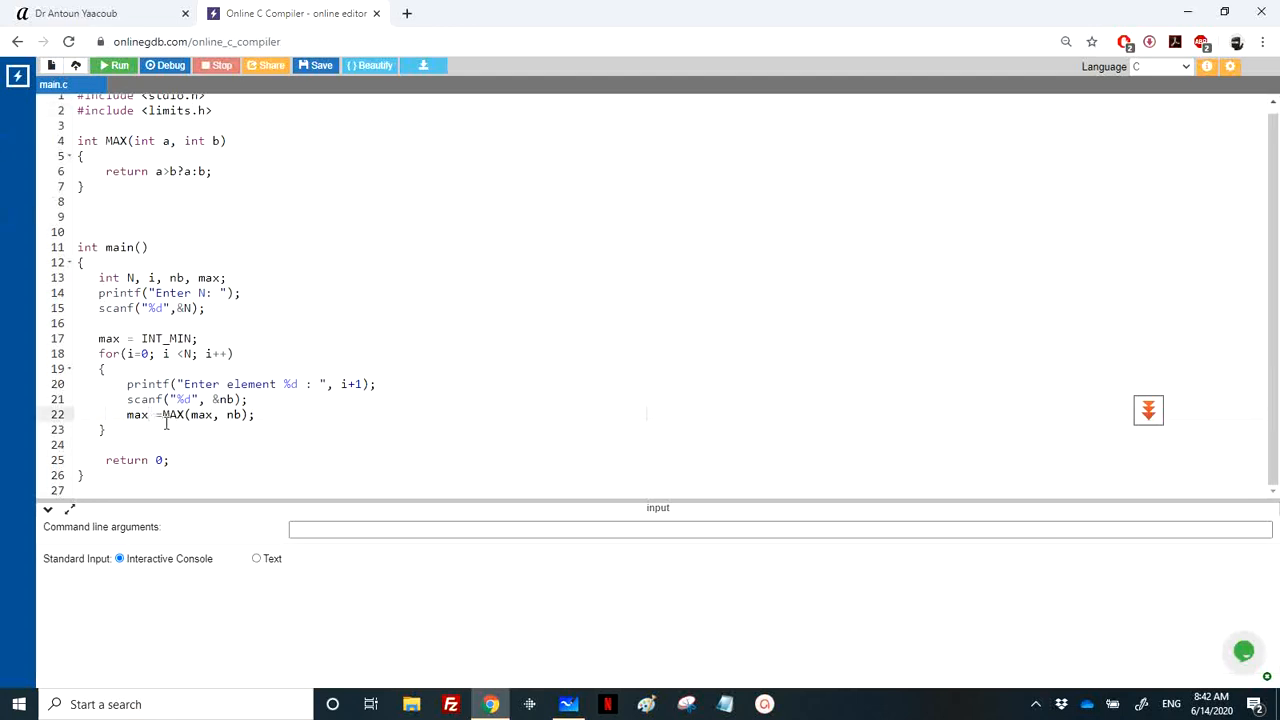
type("print")
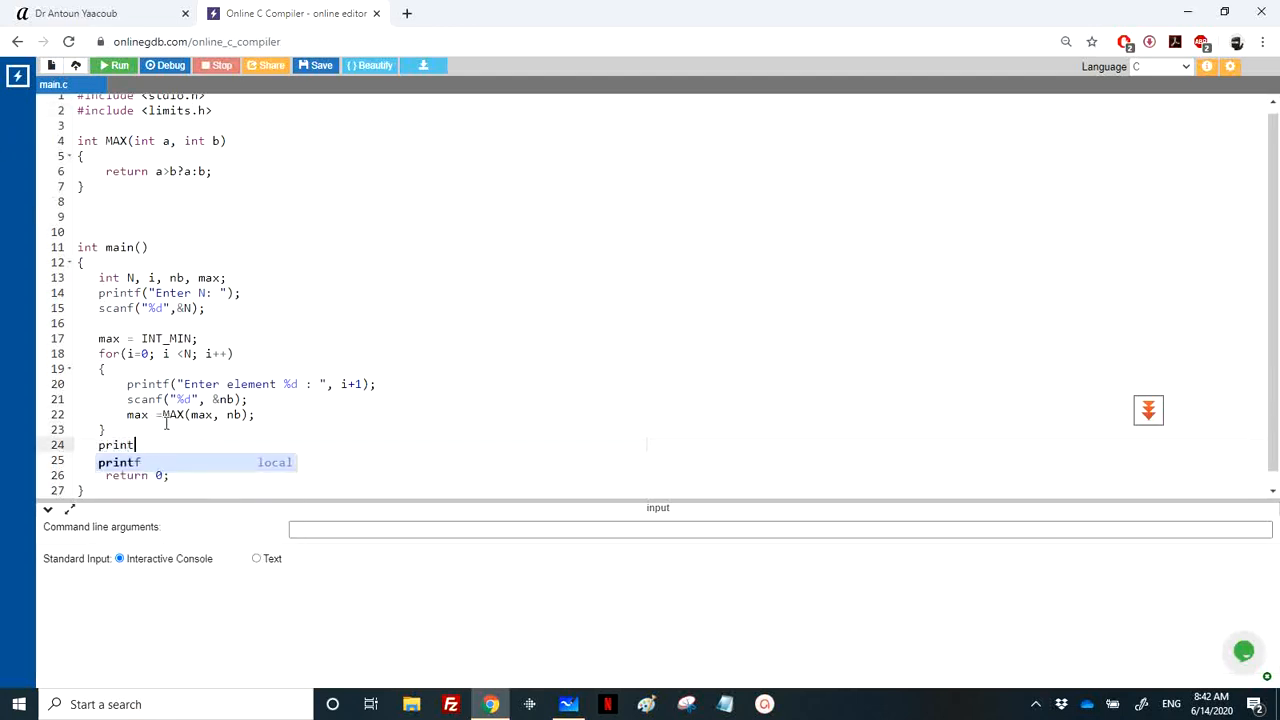
type("f(\"MAx = %d\\n")
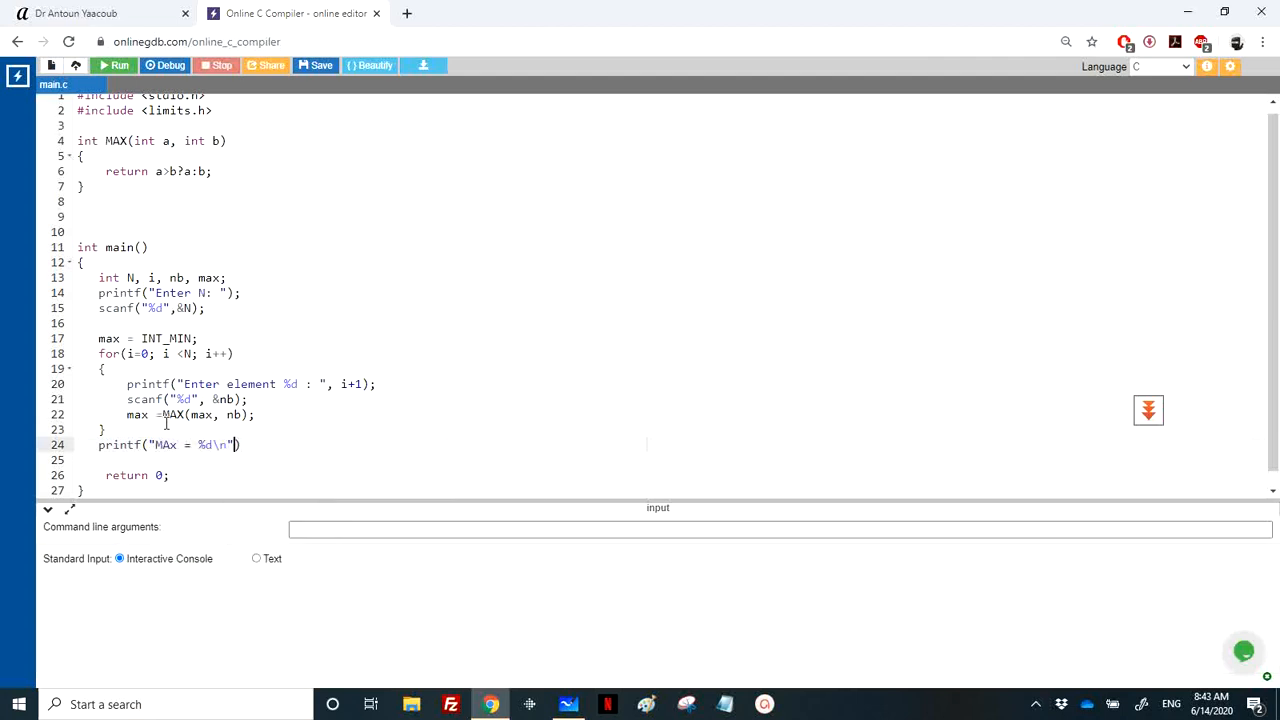
type(", max);")
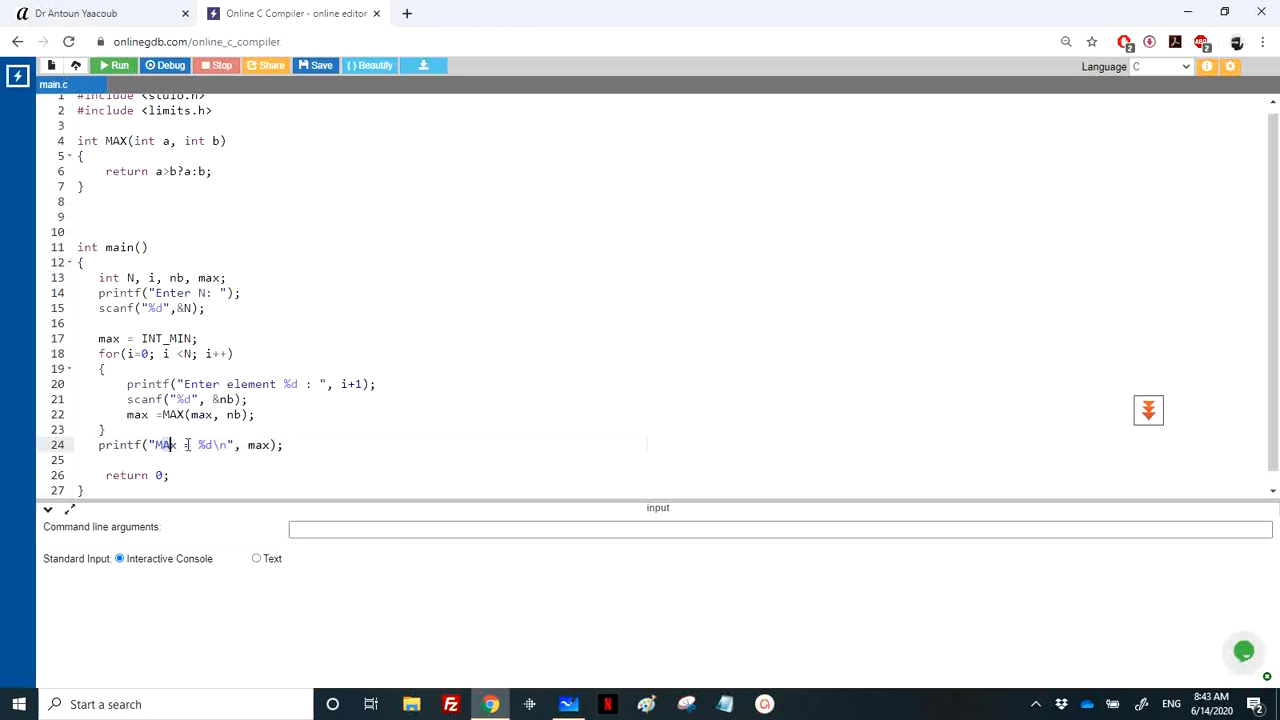
Step: Run with N = 5 and values 4, 6, 9, -4, 5, then select MAX on line 22
left_click(114, 65)
type("5")
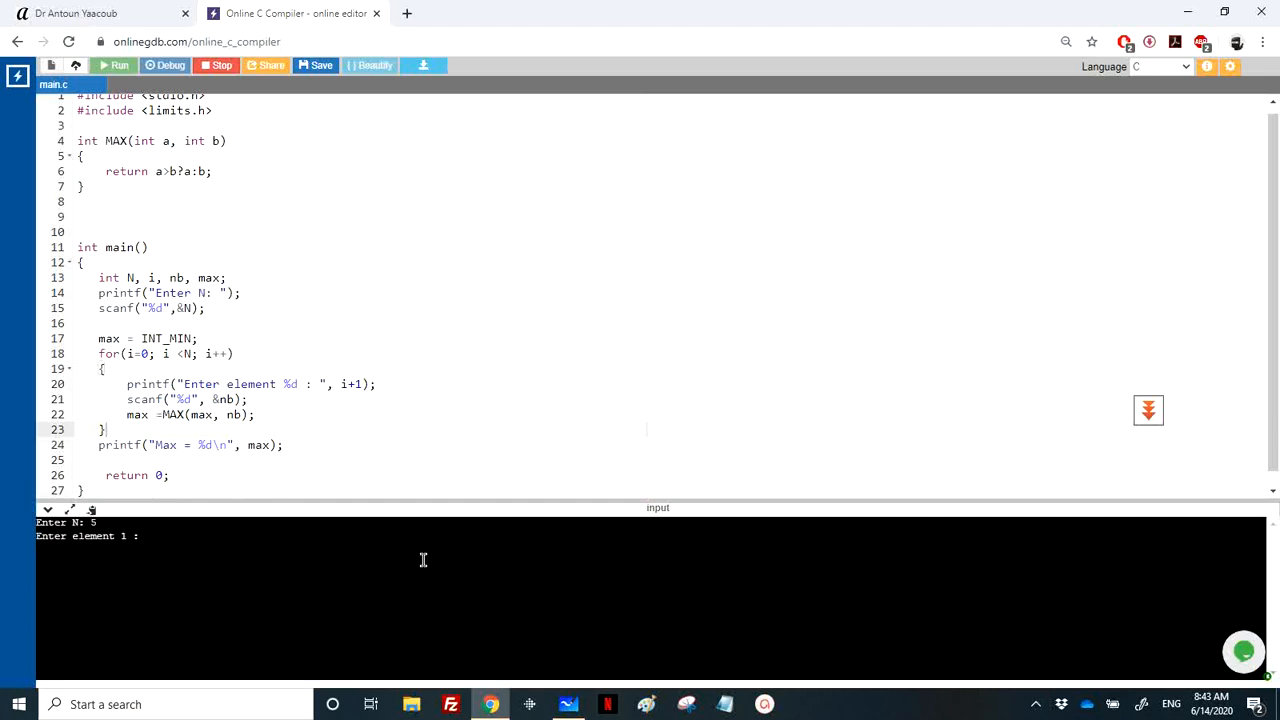
type("4")
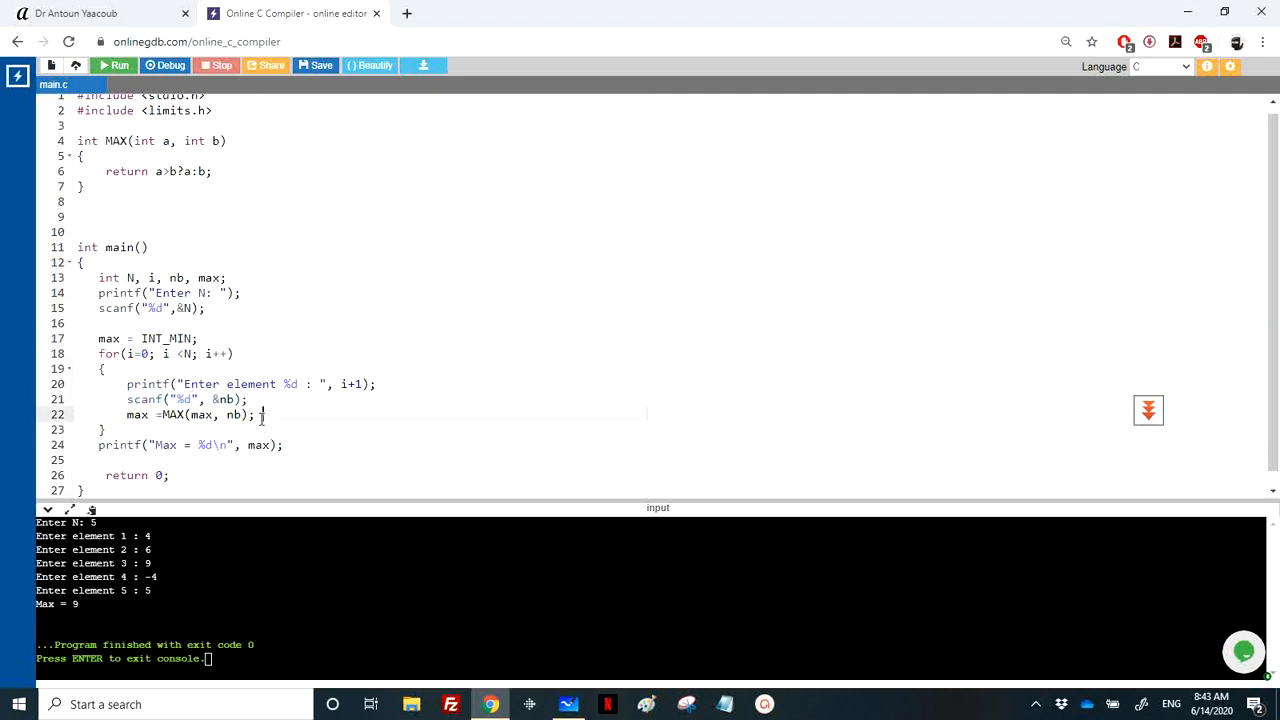
double_click(197, 414)
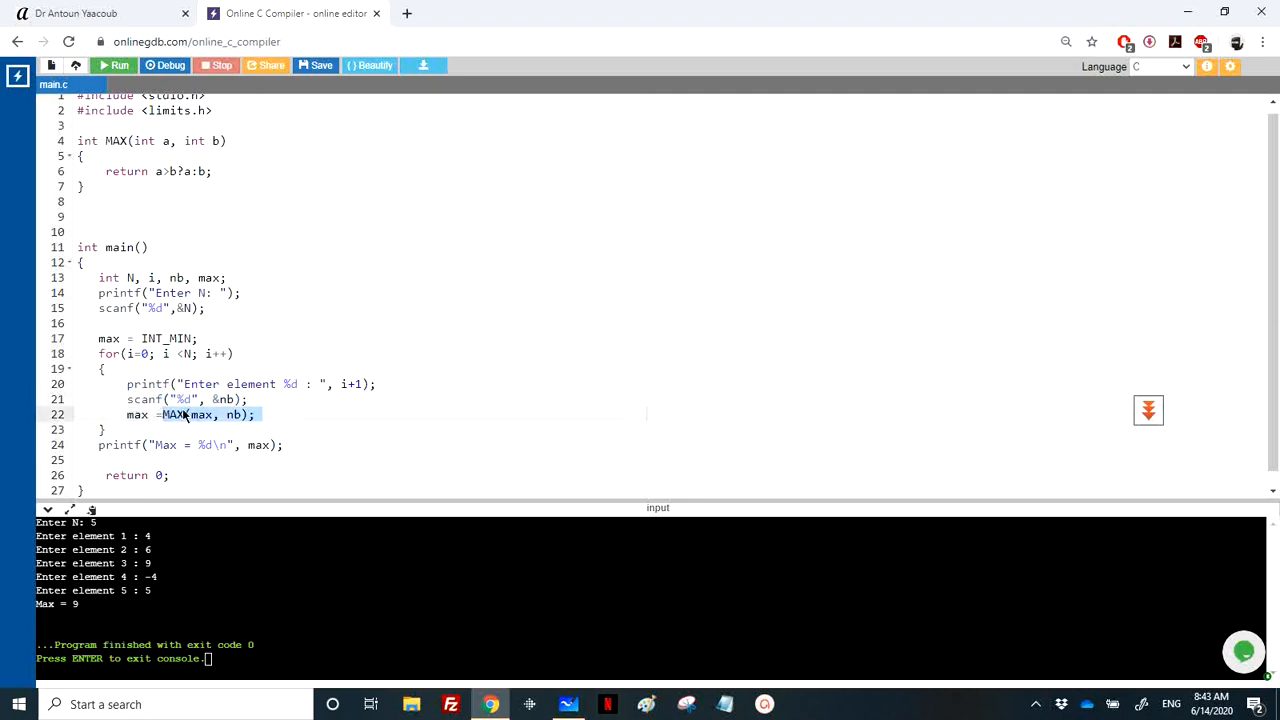